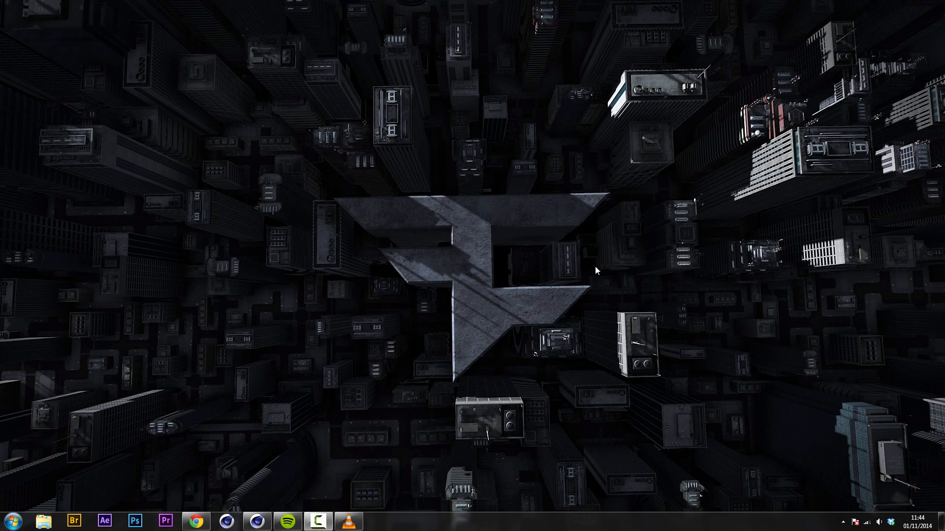
{"action": "mouse_move", "coordinate": [479, 414]}
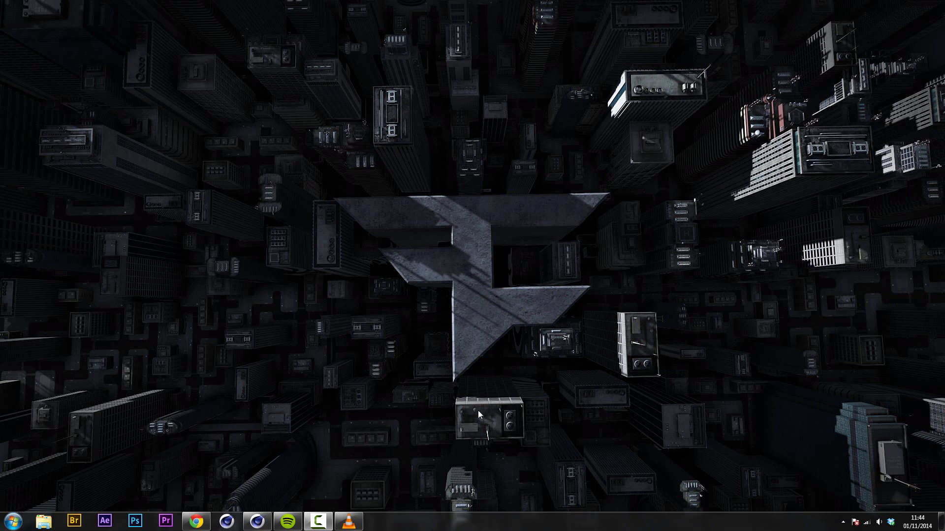
Play the Scuf Gaming Intro.mp4 example clip in VLC until the hexagon-tiled logo appears
{"action": "left_click", "coordinate": [348, 520]}
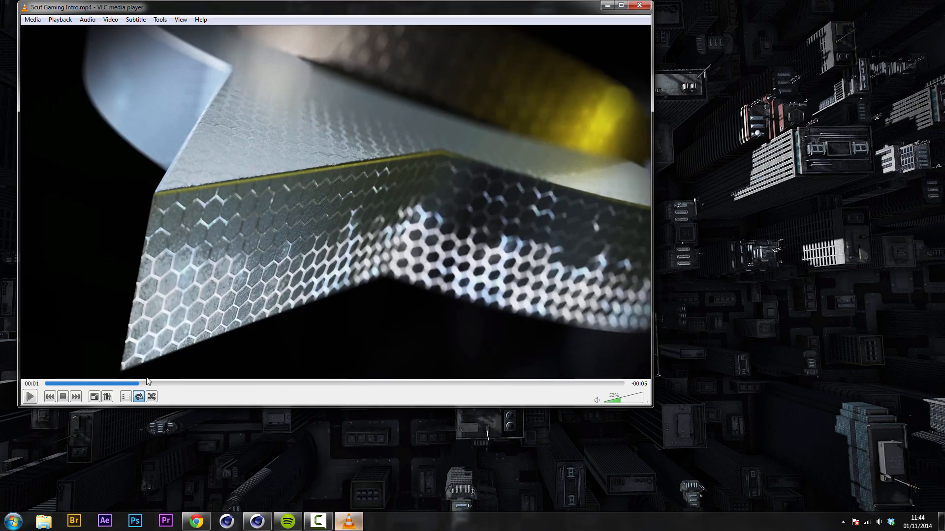
{"action": "left_click", "coordinate": [29, 397]}
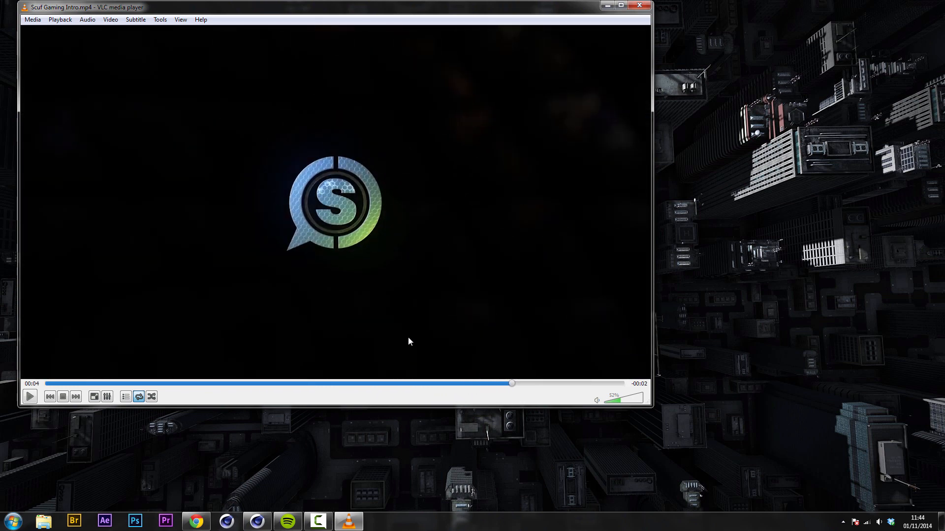
{"action": "mouse_move", "coordinate": [633, 516]}
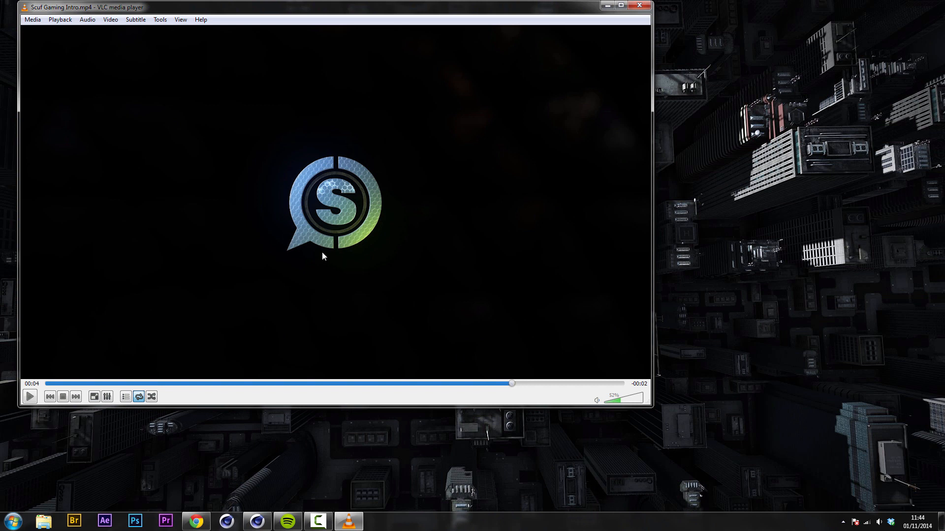
{"action": "mouse_move", "coordinate": [329, 269]}
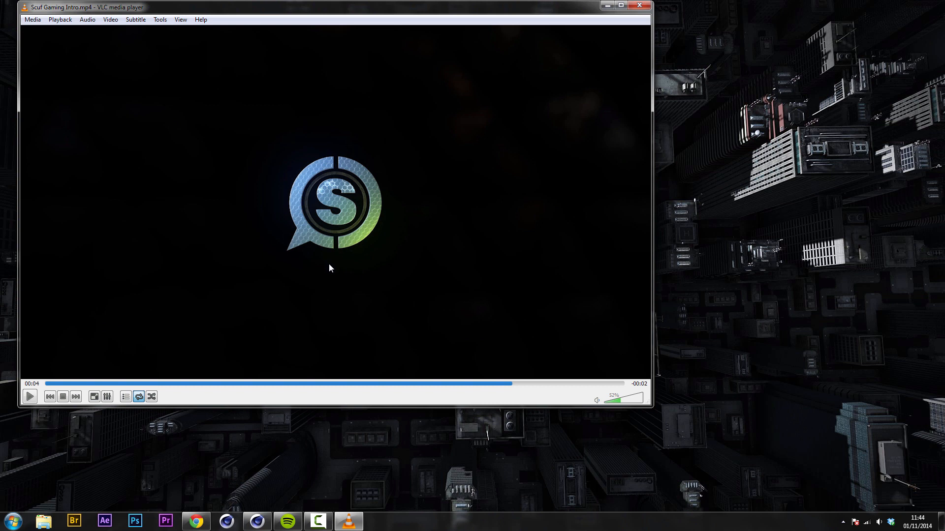
{"action": "mouse_move", "coordinate": [345, 276]}
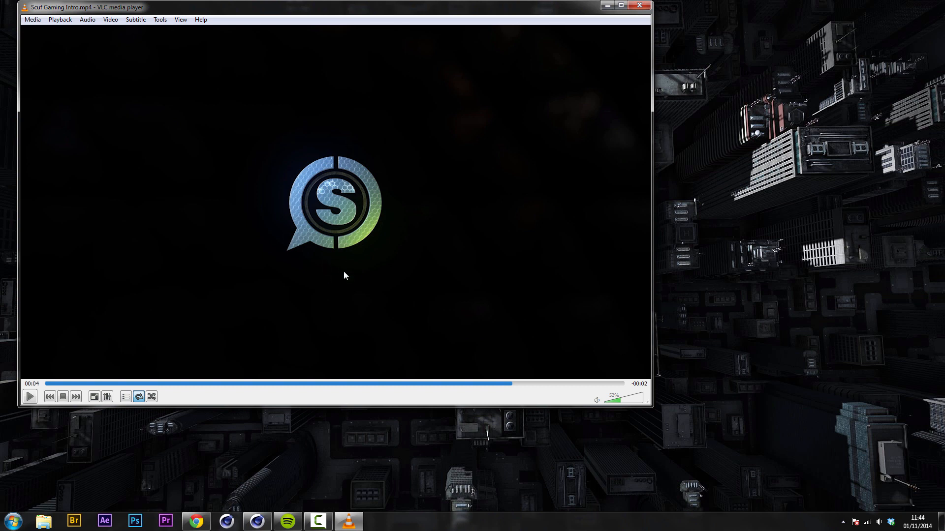
{"action": "mouse_move", "coordinate": [326, 337]}
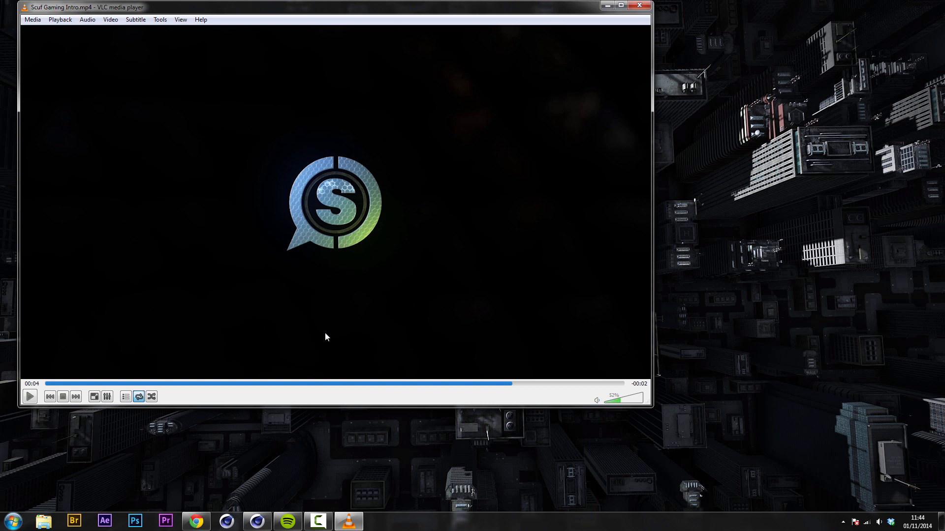
{"action": "mouse_move", "coordinate": [599, 19]}
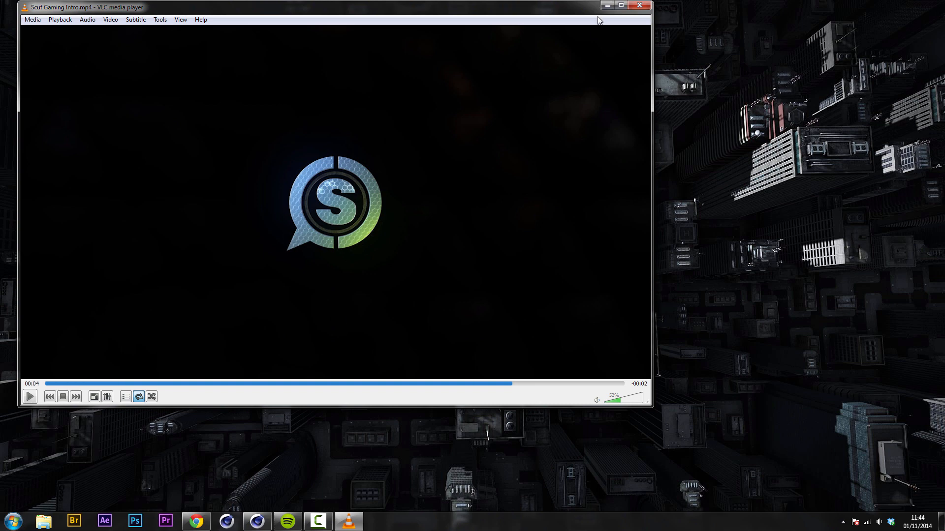
Hide the VLC window and select the Platonic icosahedron in the Object Manager
{"action": "left_click", "coordinate": [638, 5]}
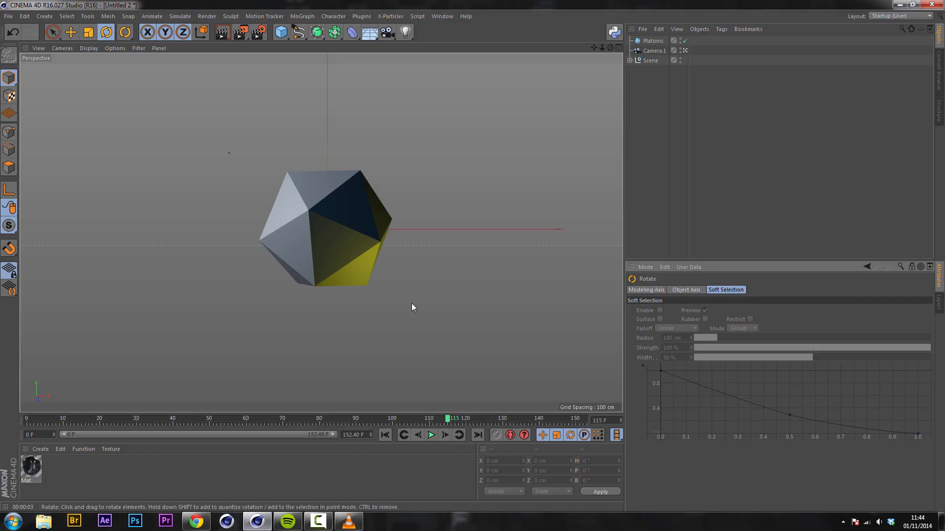
{"action": "mouse_move", "coordinate": [520, 99]}
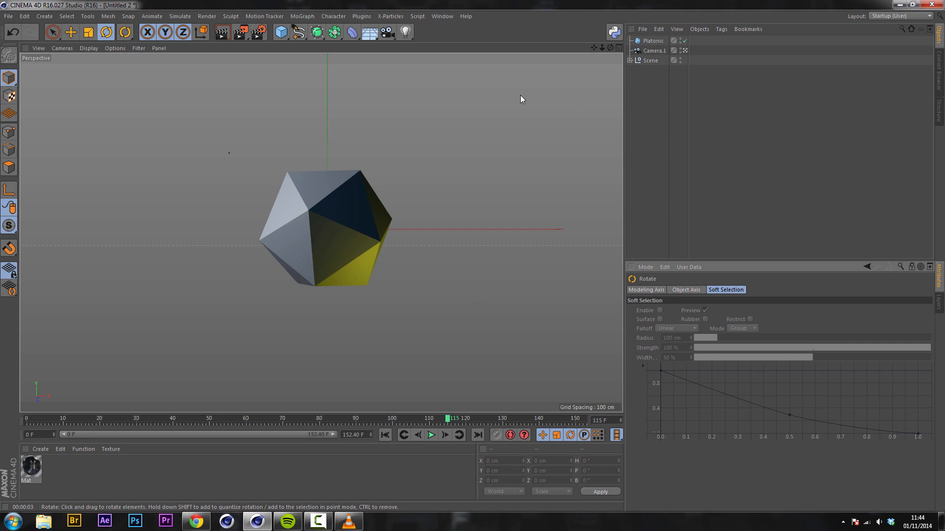
{"action": "left_click", "coordinate": [650, 61]}
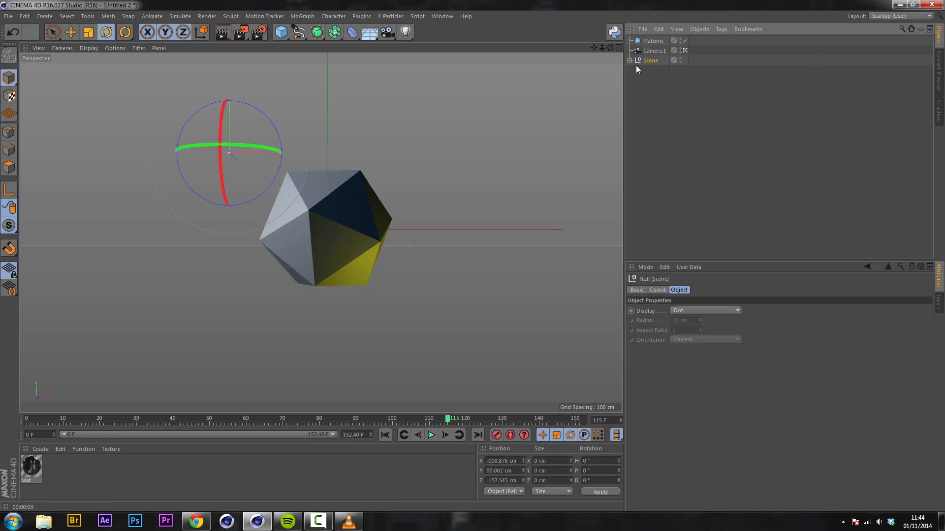
{"action": "left_click", "coordinate": [629, 60]}
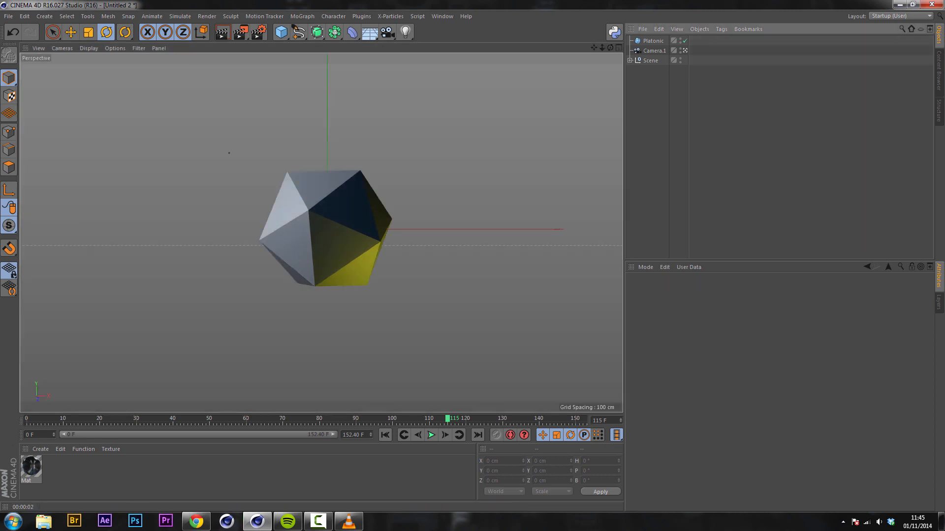
{"action": "left_click", "coordinate": [652, 40]}
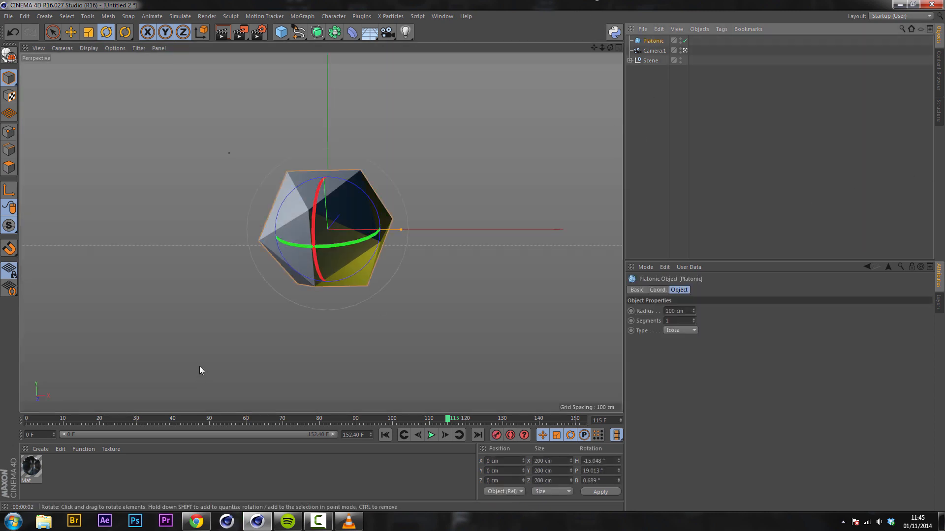
{"action": "mouse_move", "coordinate": [68, 465]}
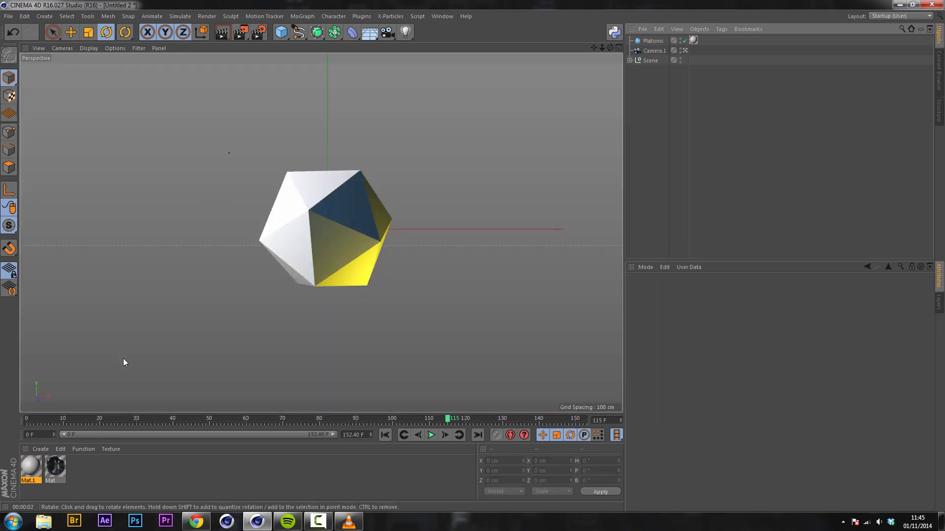
Open Mat.1 in the Material Editor
{"action": "double_click", "coordinate": [29, 470]}
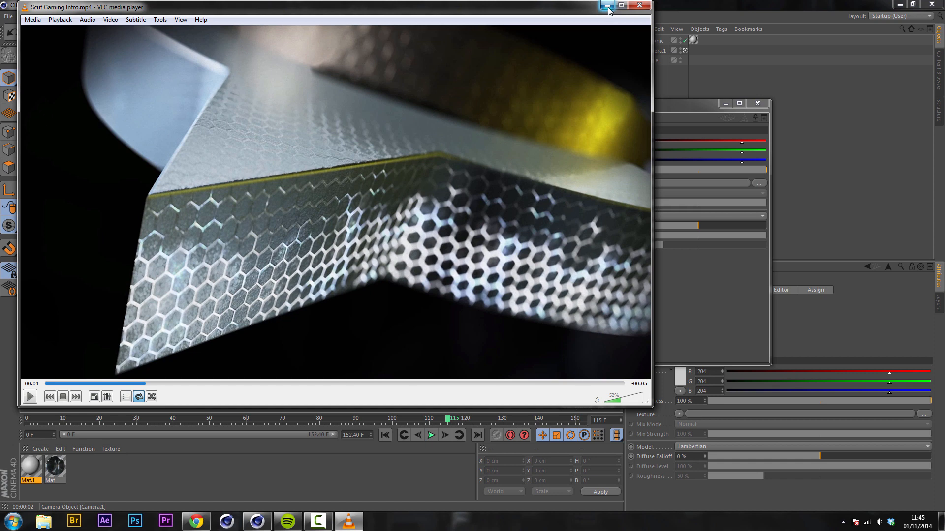
Hide the reference video and open the Color channel's texture menu to choose Tiles
{"action": "left_click", "coordinate": [608, 6]}
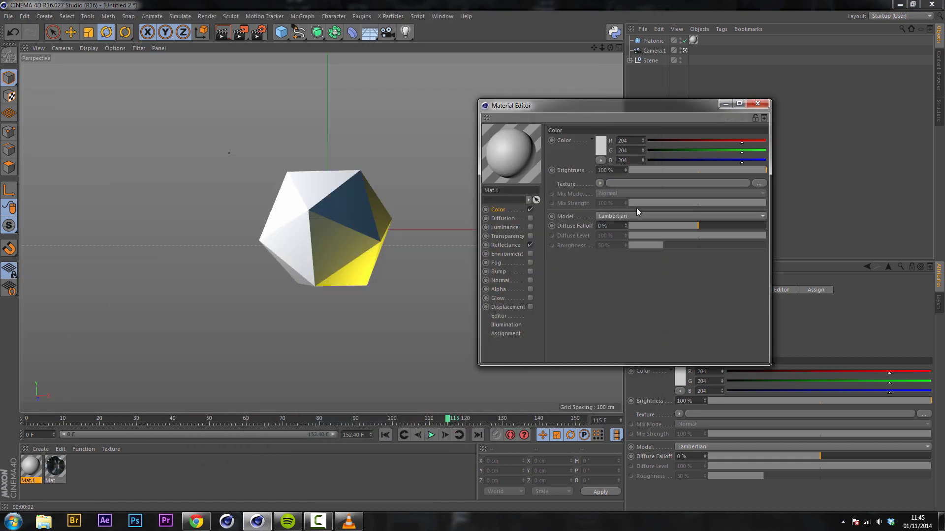
{"action": "mouse_move", "coordinate": [601, 180]}
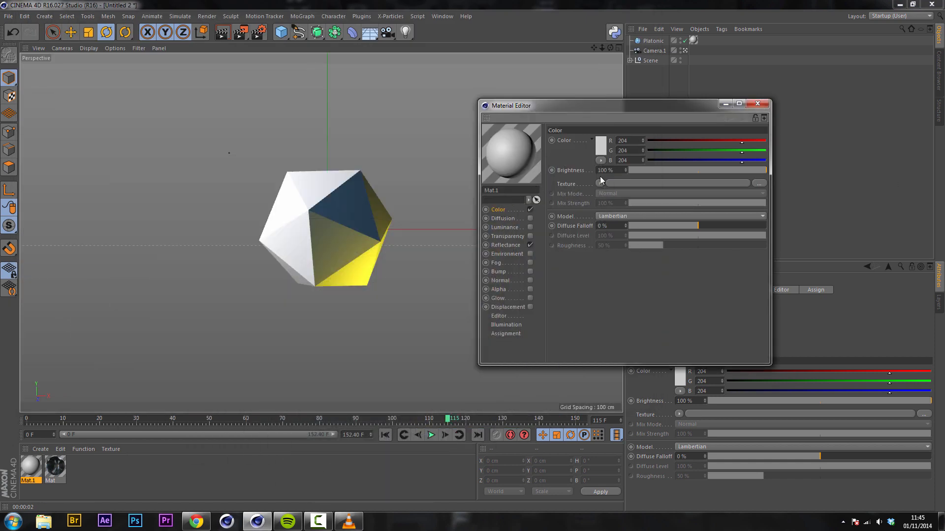
{"action": "left_click", "coordinate": [600, 183]}
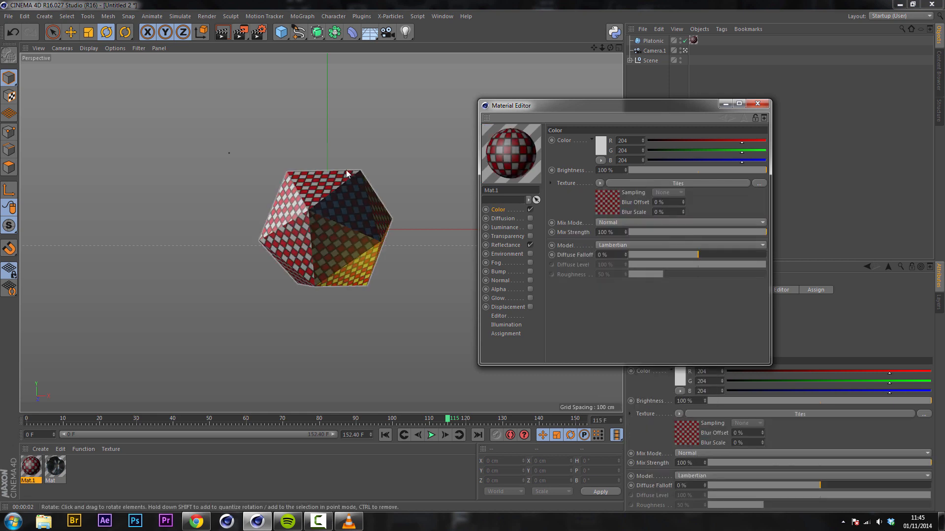
{"action": "mouse_move", "coordinate": [565, 300]}
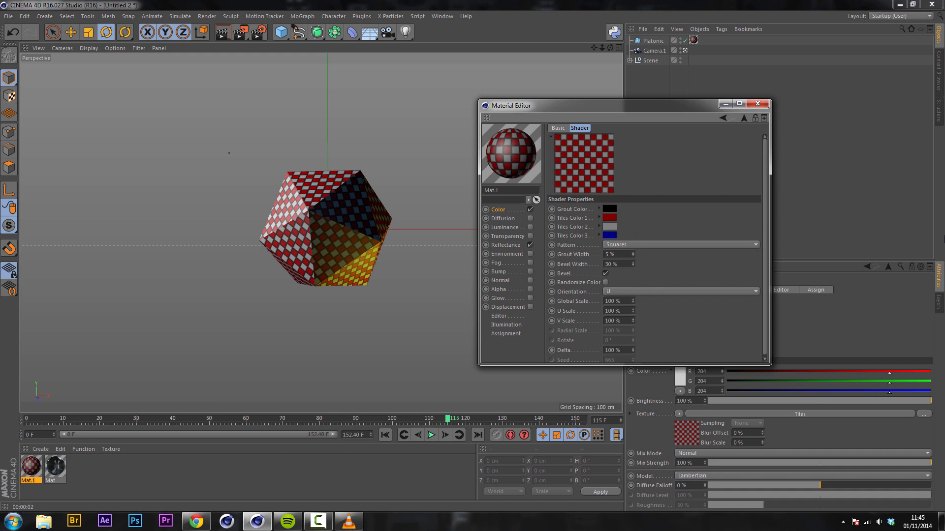
{"action": "mouse_move", "coordinate": [620, 253]}
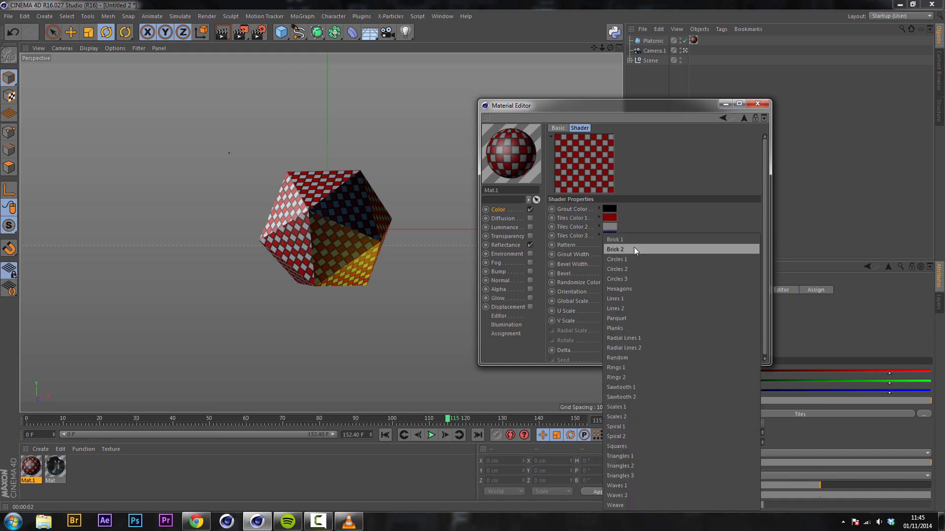
Switch the Tiles pattern to Hexagons and open an enlarged texture preview
{"action": "left_click", "coordinate": [619, 288]}
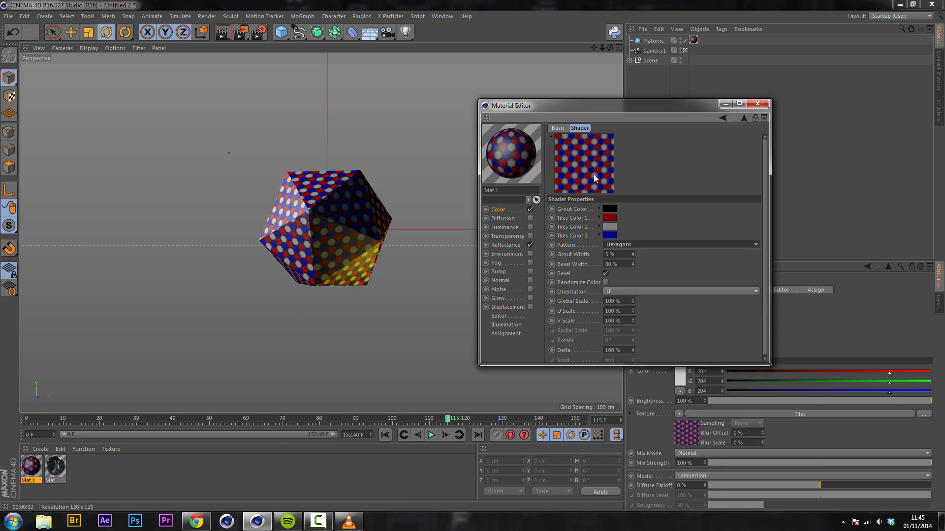
{"action": "right_click", "coordinate": [583, 163]}
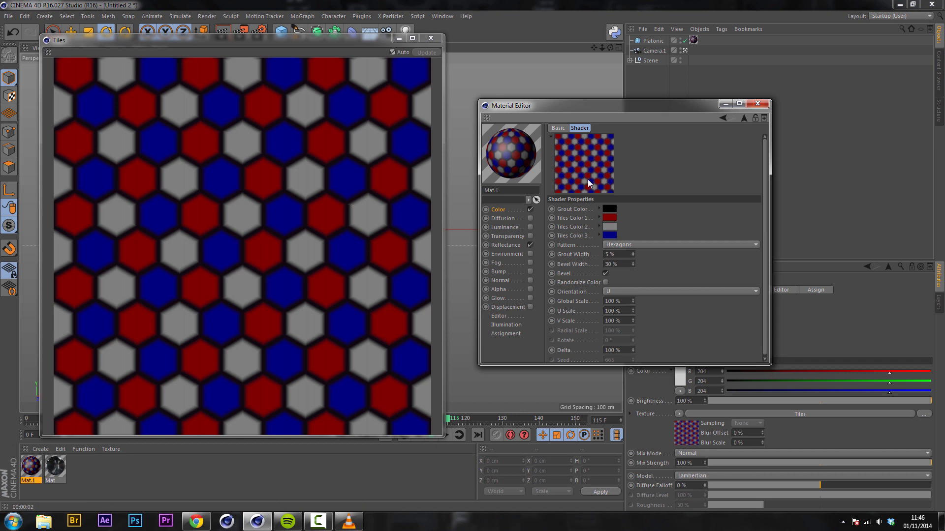
{"action": "mouse_move", "coordinate": [93, 16]}
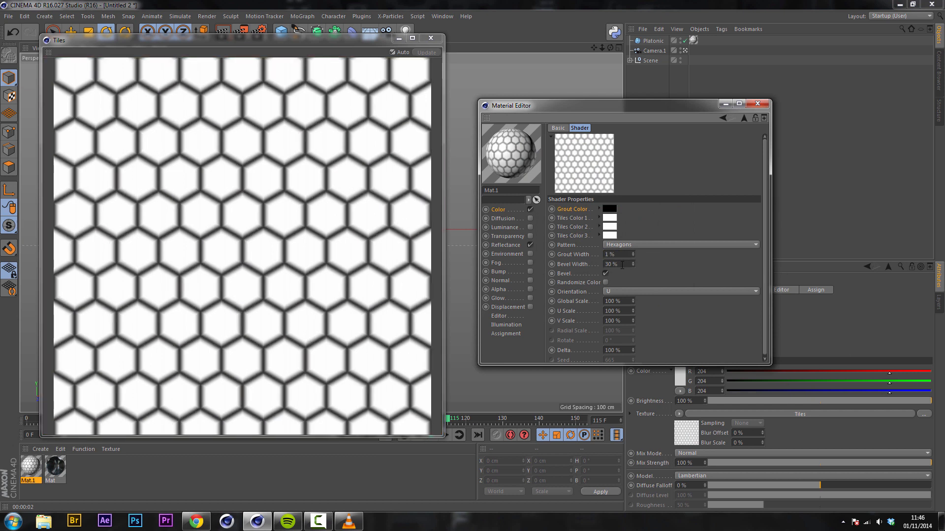
Enter a Tiles width value of 1 and turn off the hexagon tile bevel
{"action": "type", "text": "1"}
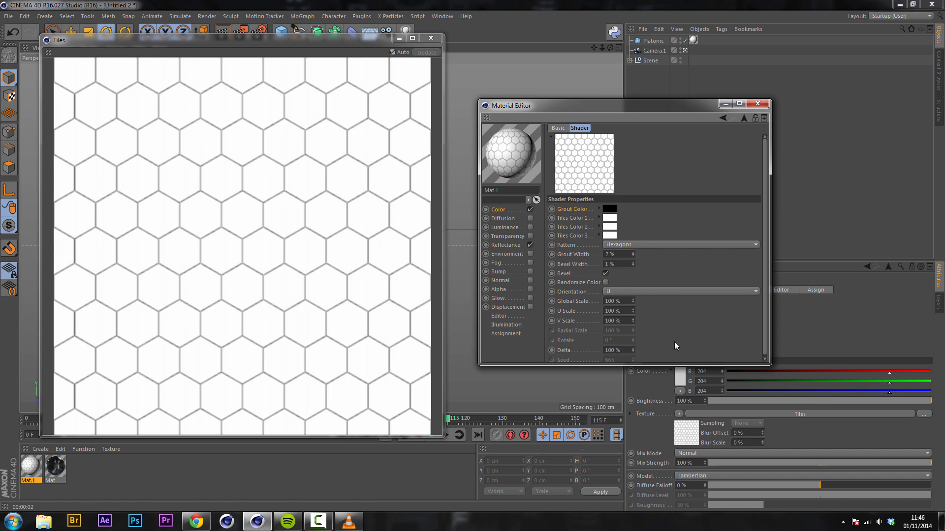
{"action": "left_click", "coordinate": [605, 273]}
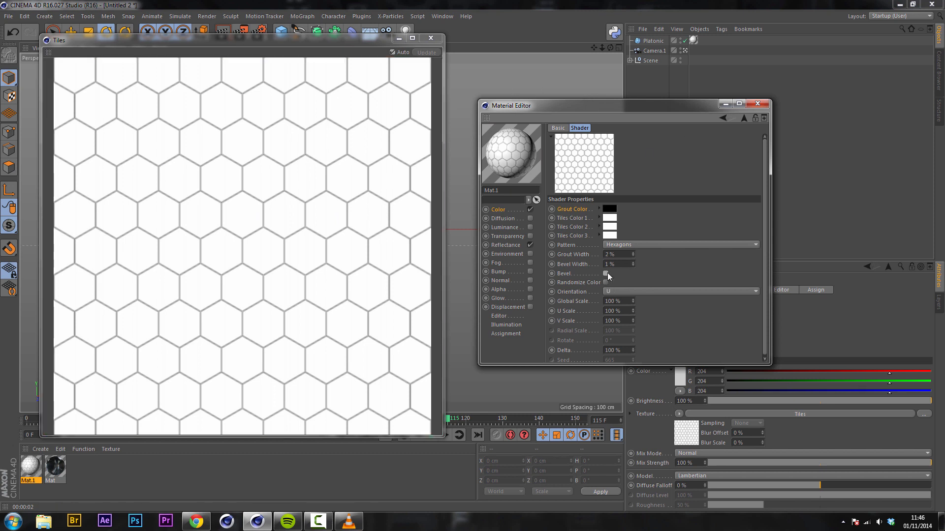
{"action": "mouse_move", "coordinate": [699, 259]}
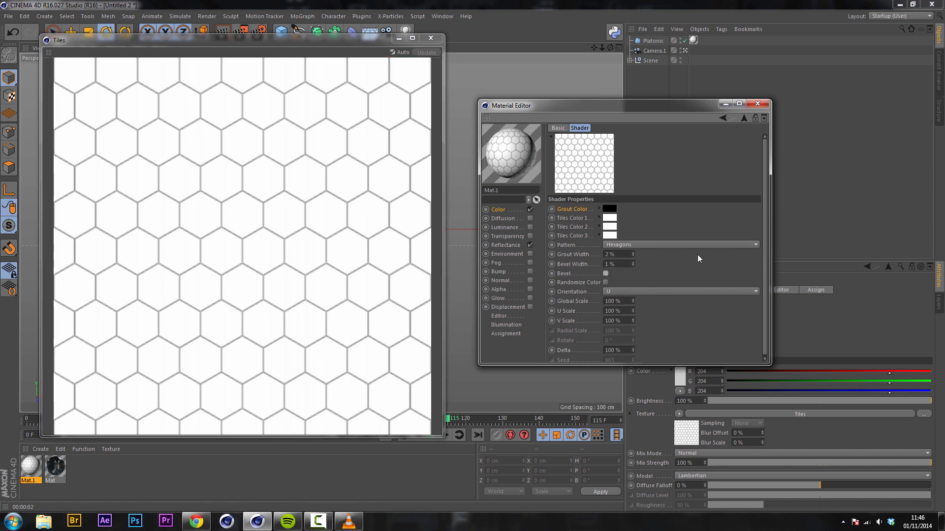
{"action": "mouse_move", "coordinate": [634, 284]}
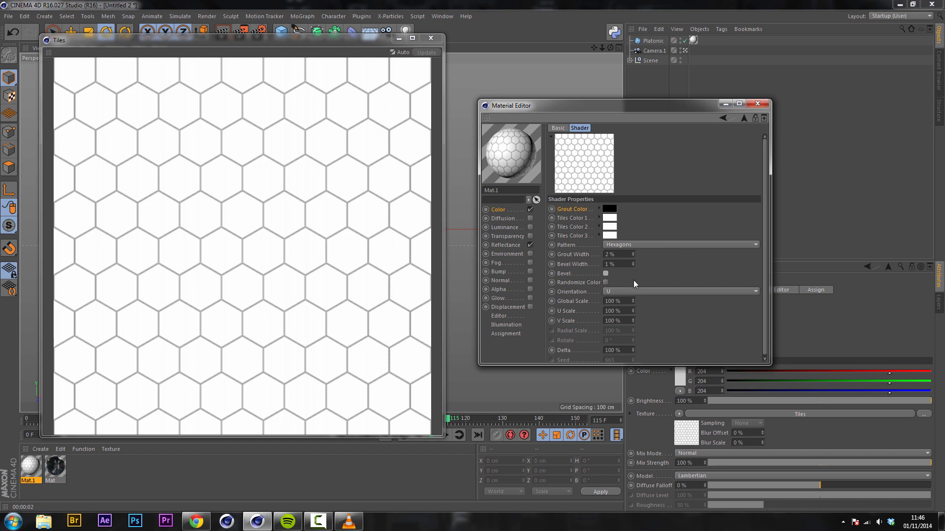
{"action": "mouse_move", "coordinate": [689, 304]}
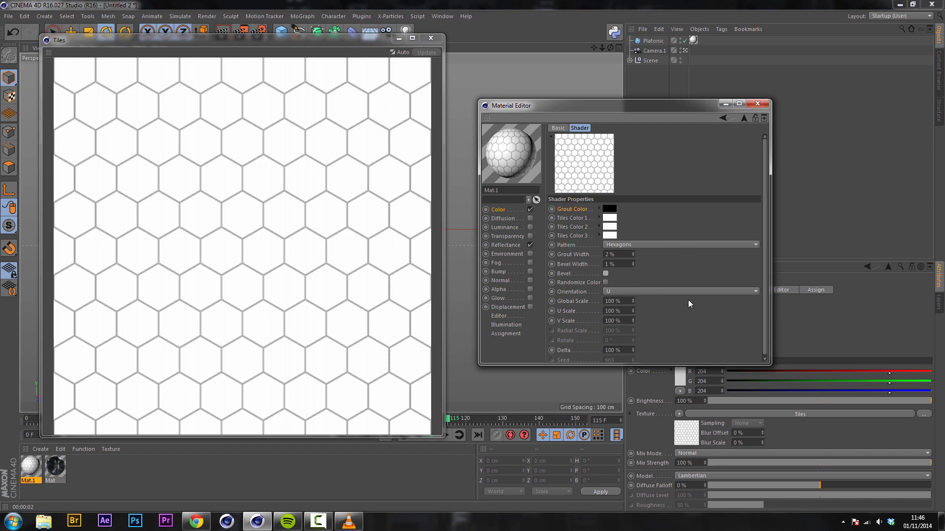
{"action": "mouse_move", "coordinate": [678, 369]}
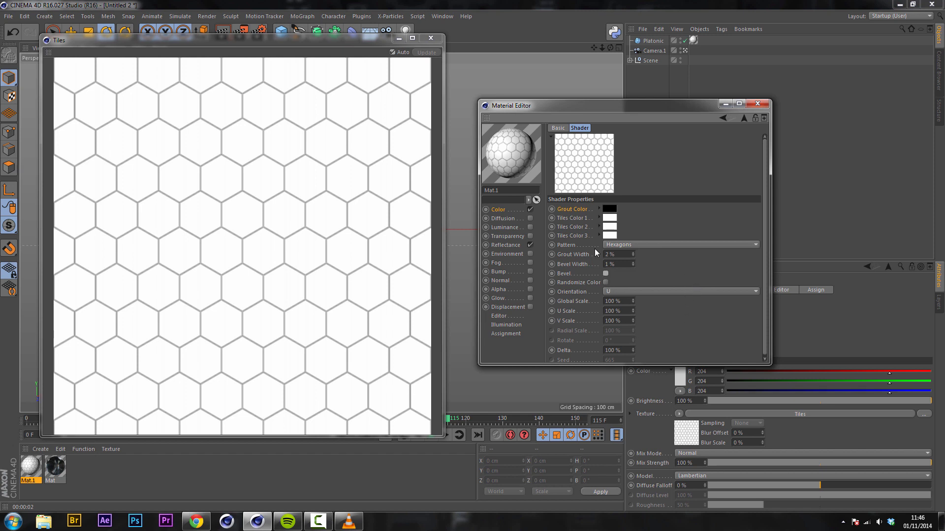
{"action": "mouse_move", "coordinate": [590, 173]}
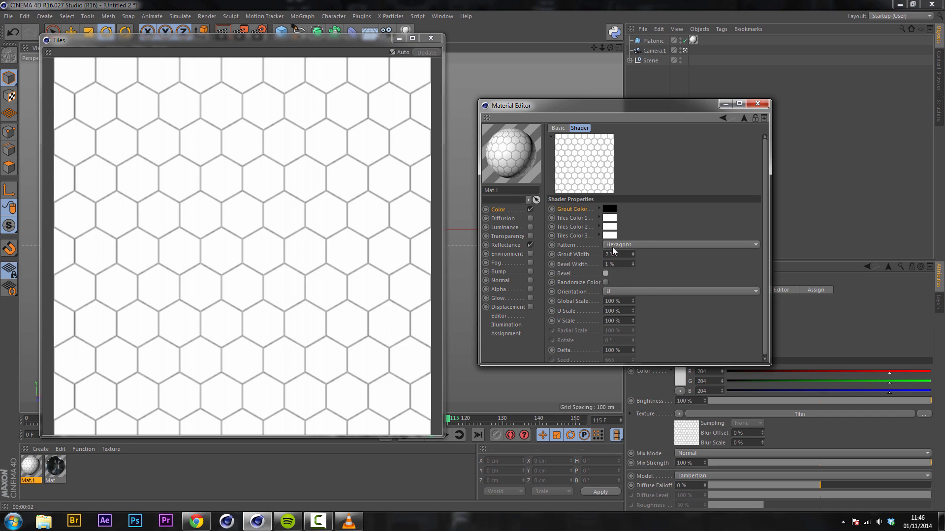
{"action": "mouse_move", "coordinate": [613, 253]}
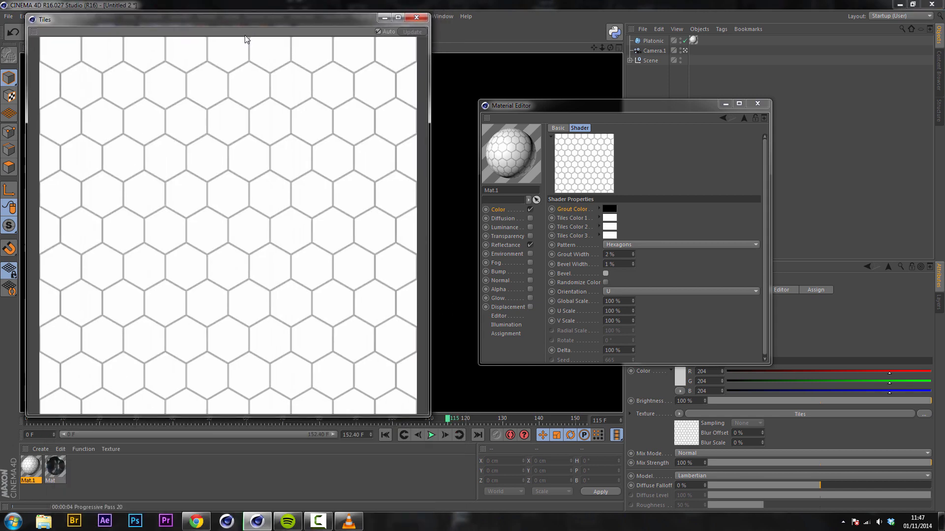
Close the enlarged Tiles preview and maximize the Material Editor
{"action": "left_click", "coordinate": [416, 16]}
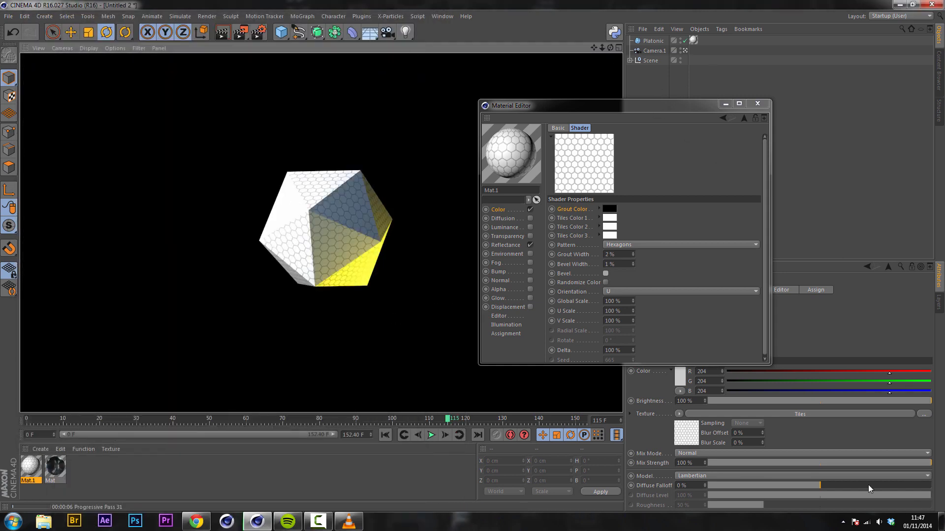
{"action": "left_click", "coordinate": [739, 104]}
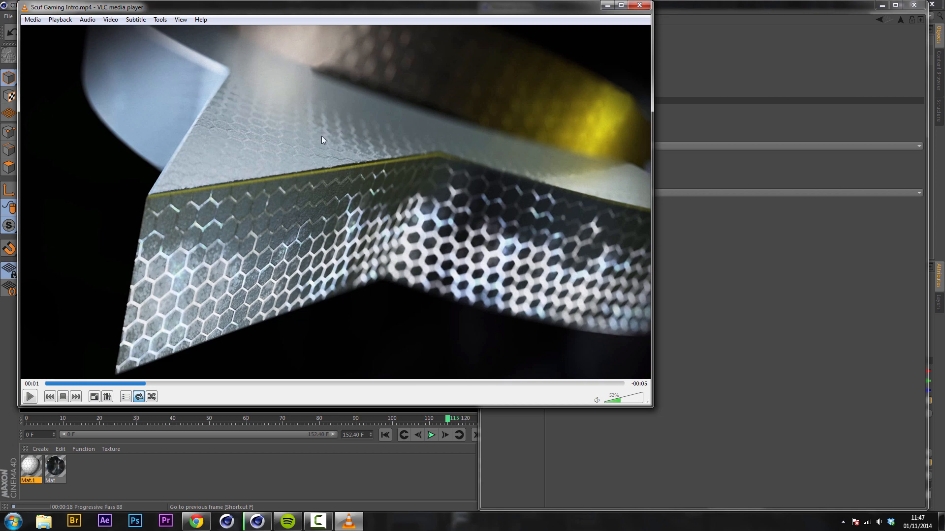
{"action": "mouse_move", "coordinate": [359, 116]}
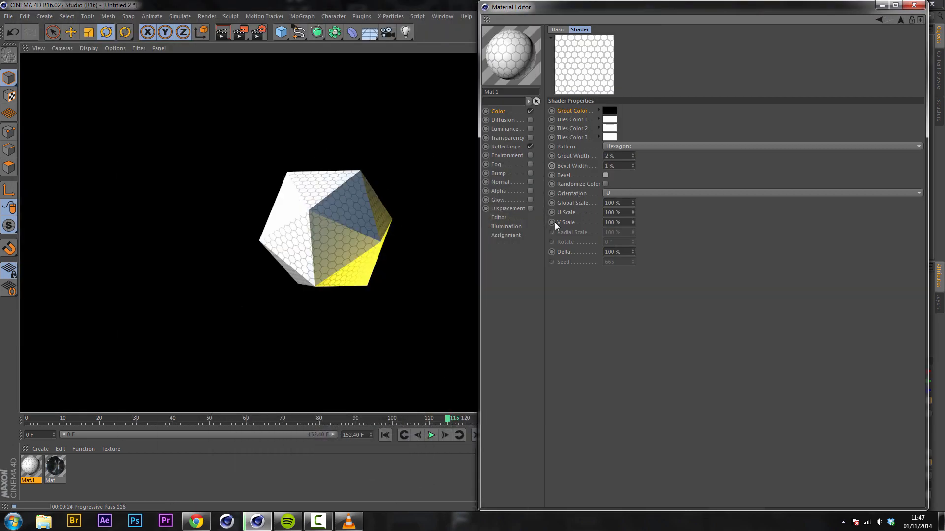
Enable Mat.1's Bump channel and copy the Tiles texture from the Color channel
{"action": "left_click", "coordinate": [498, 174]}
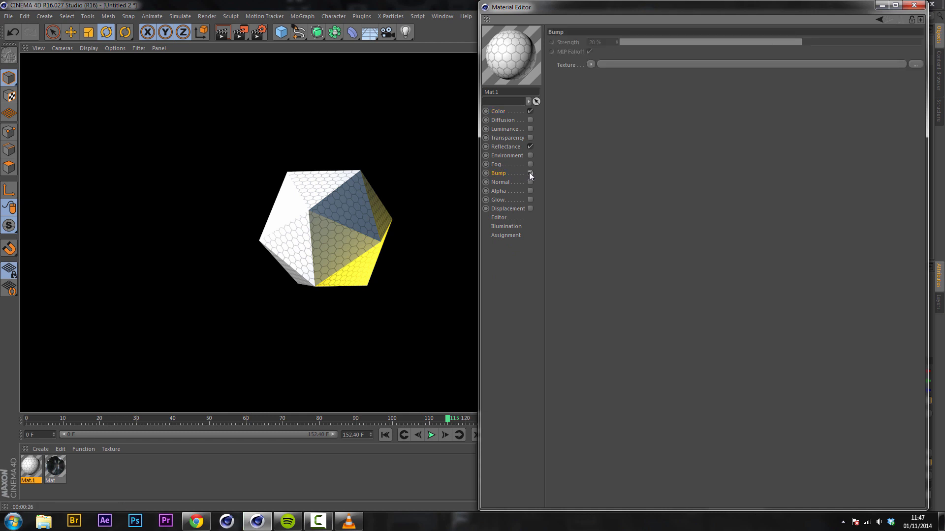
{"action": "left_click", "coordinate": [530, 174]}
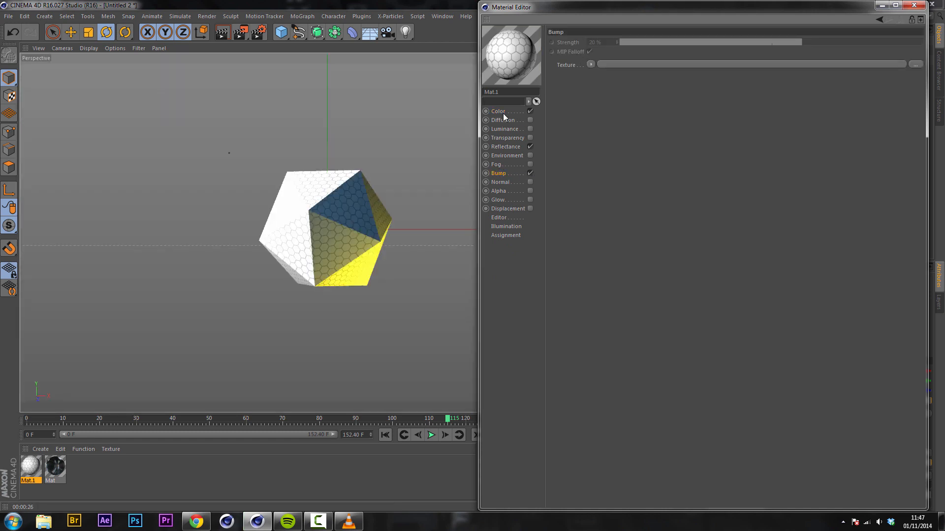
{"action": "left_click", "coordinate": [497, 111]}
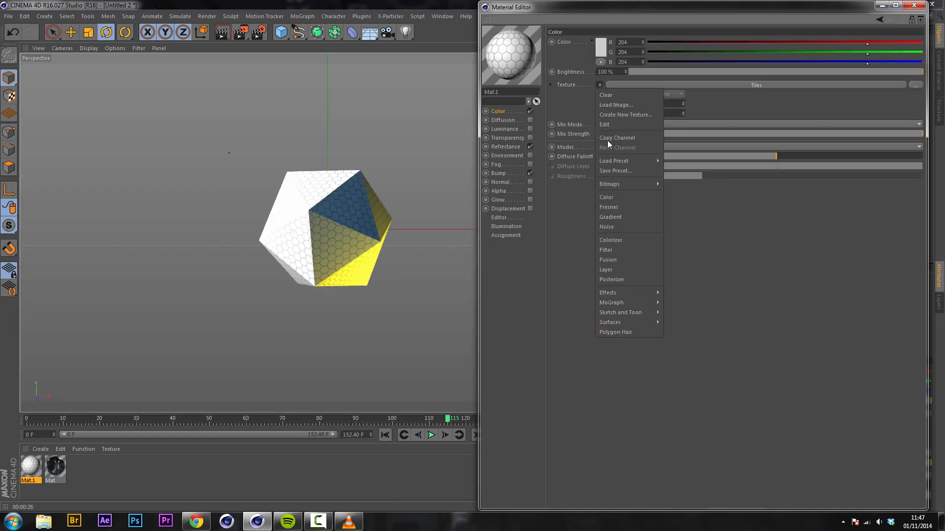
{"action": "left_click", "coordinate": [498, 174]}
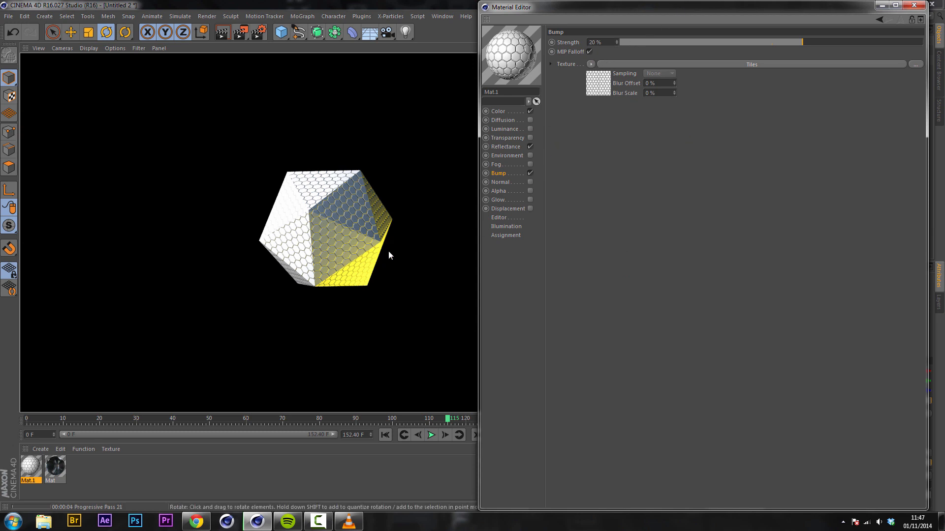
Adjust Bump strength from -100% through 10% down to 5%, re-rendering the view
{"action": "left_click_drag", "start_coordinate": [802, 41], "coordinate": [757, 41]}
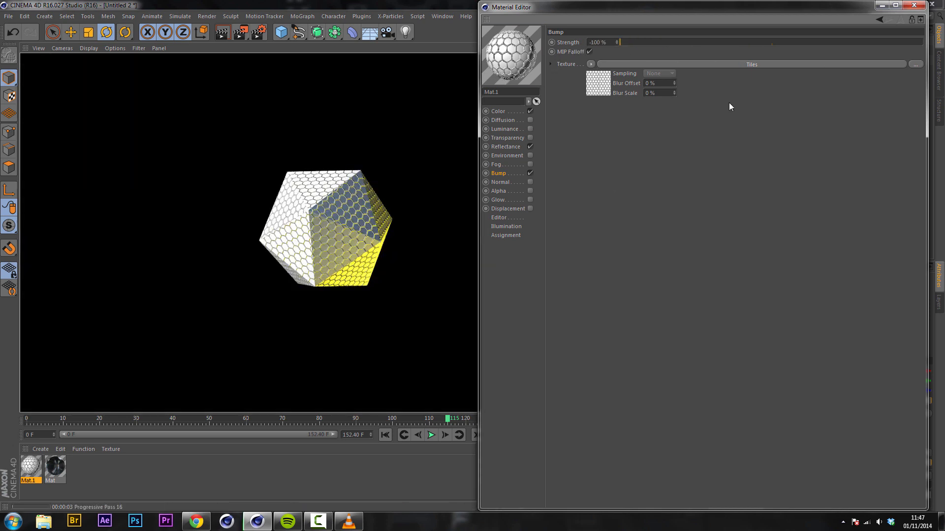
{"action": "mouse_move", "coordinate": [237, 140]}
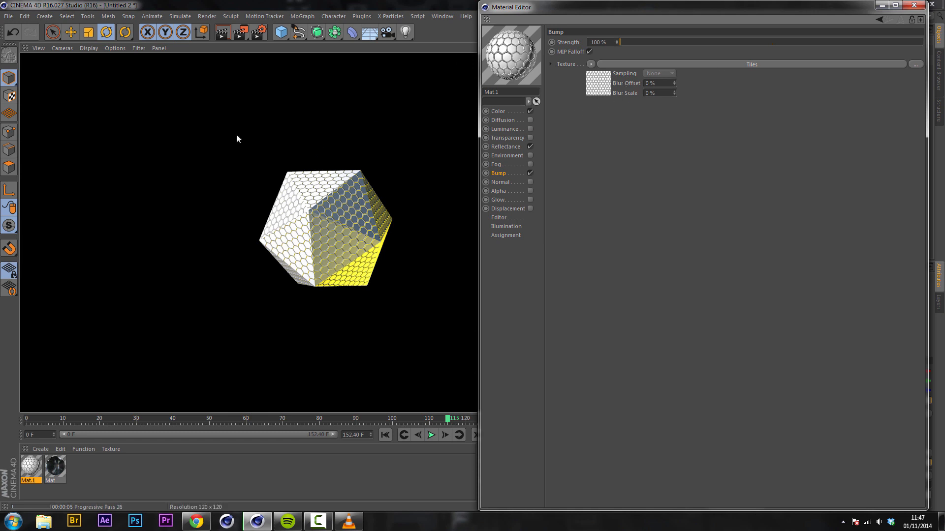
{"action": "mouse_move", "coordinate": [783, 48]}
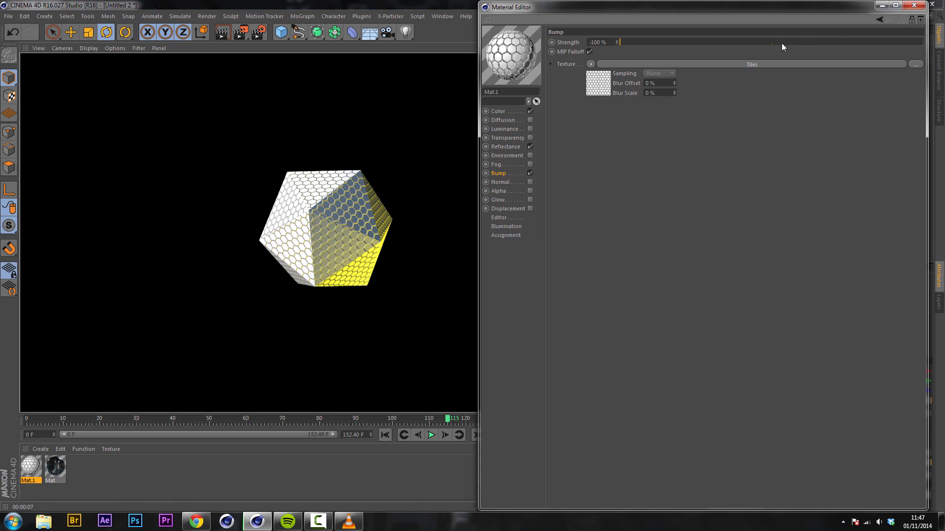
{"action": "left_click_drag", "start_coordinate": [617, 41], "coordinate": [777, 41]}
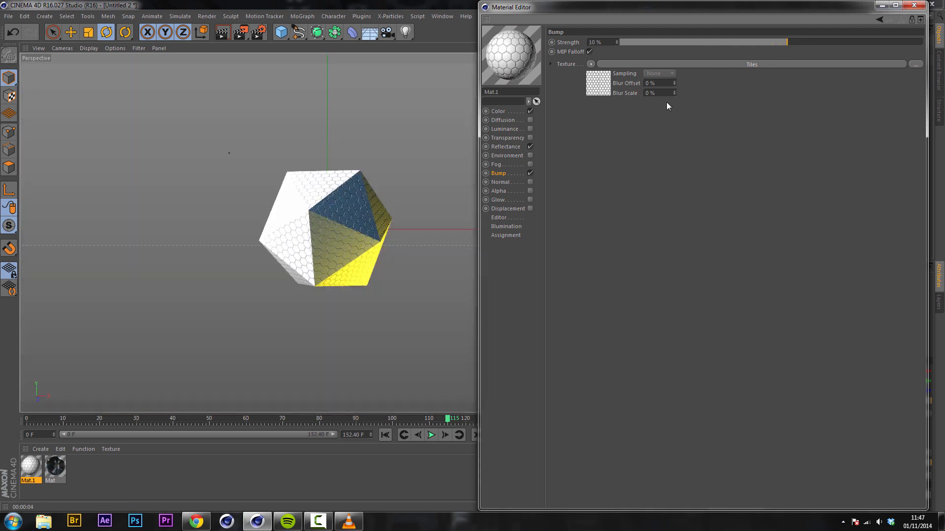
{"action": "left_click", "coordinate": [223, 33]}
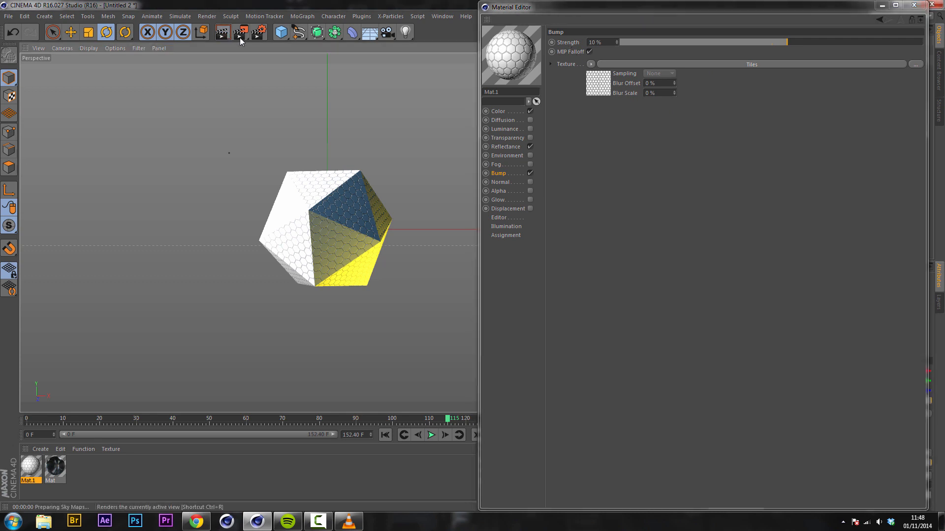
{"action": "left_click", "coordinate": [222, 32]}
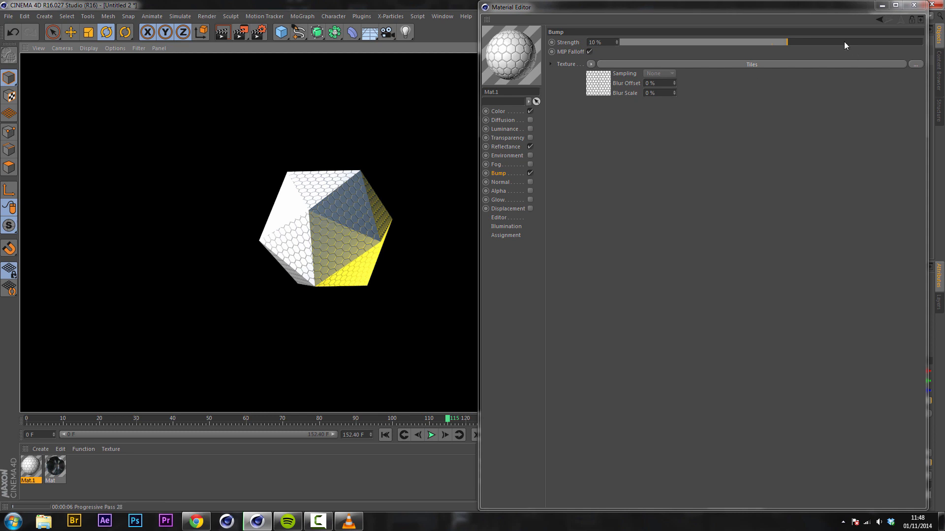
{"action": "left_click_drag", "start_coordinate": [786, 41], "coordinate": [778, 42]}
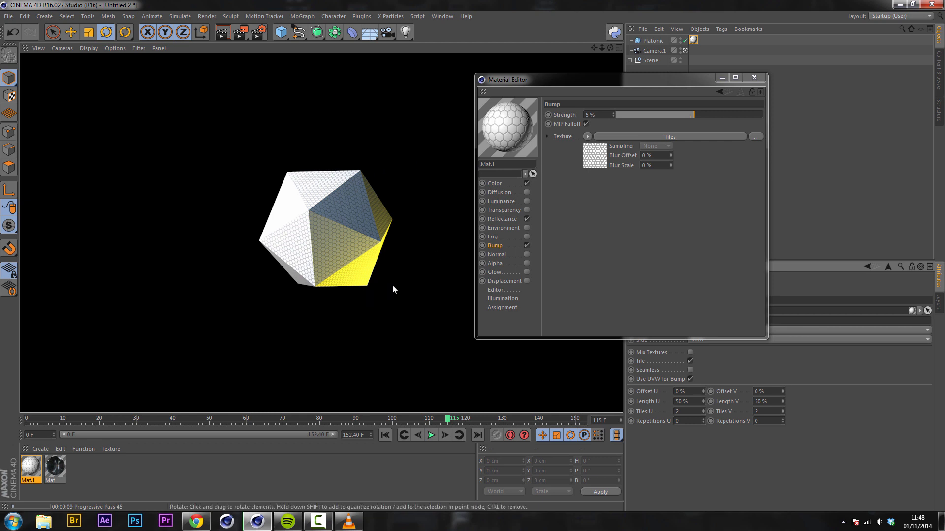
Remove the Default Specular layer in Reflectance and render a region around the icosahedron
{"action": "left_click", "coordinate": [495, 183]}
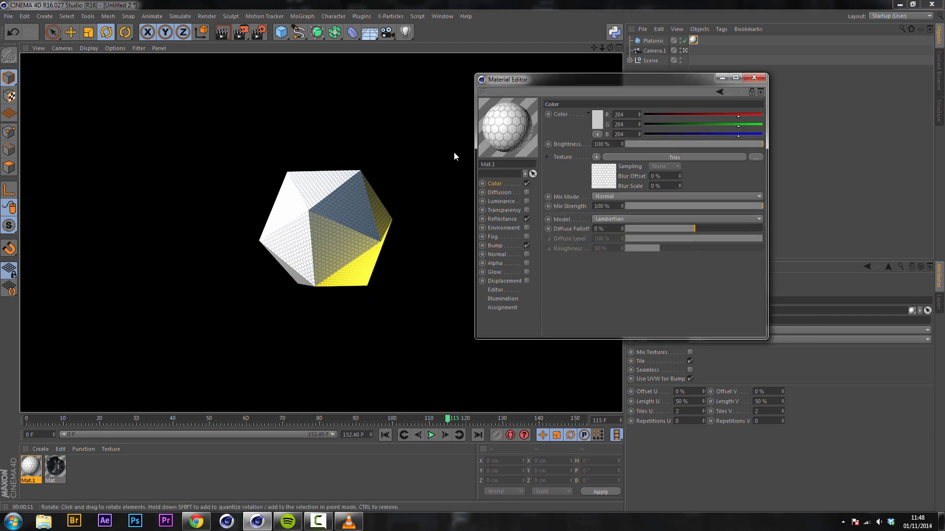
{"action": "left_click", "coordinate": [504, 209]}
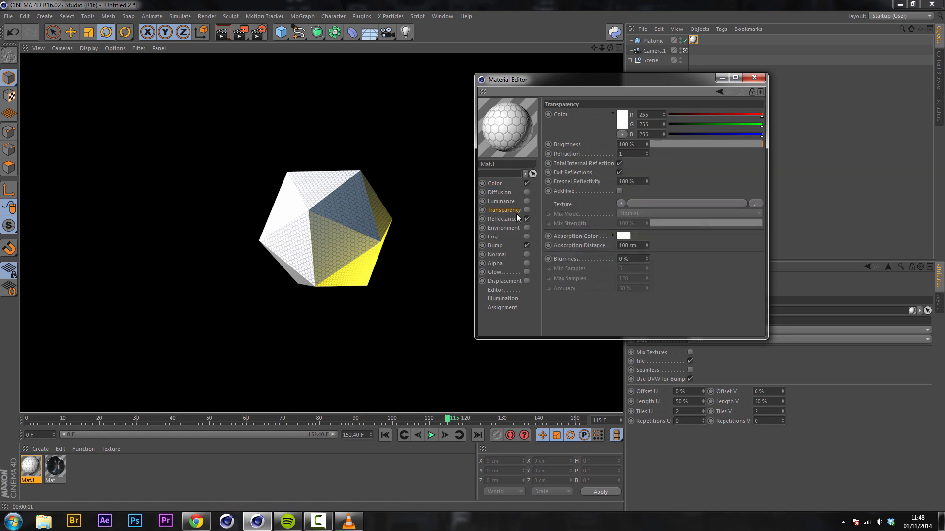
{"action": "left_click", "coordinate": [502, 218]}
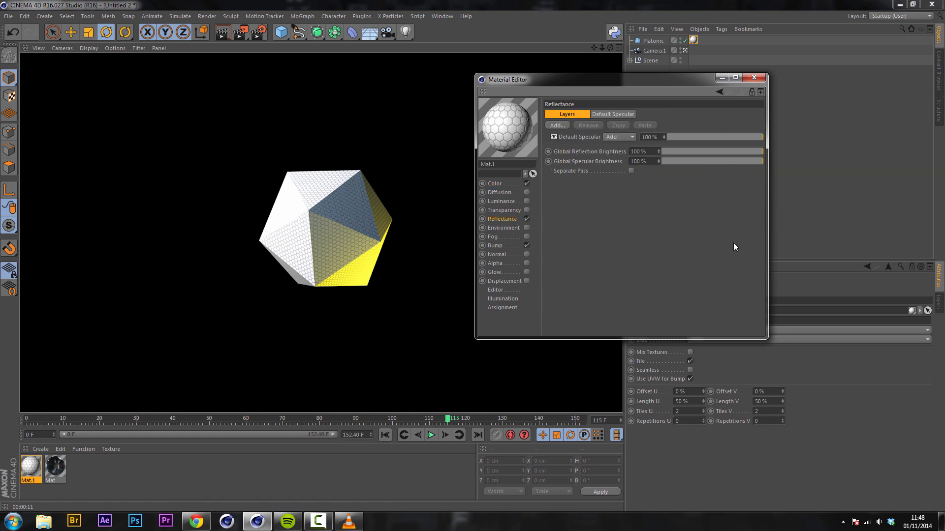
{"action": "mouse_move", "coordinate": [438, 163]}
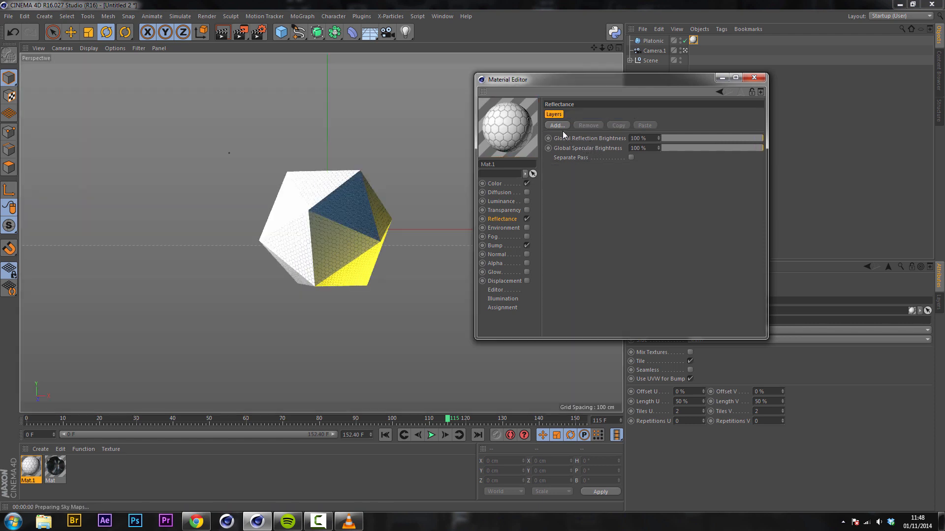
{"action": "left_click", "coordinate": [240, 32]}
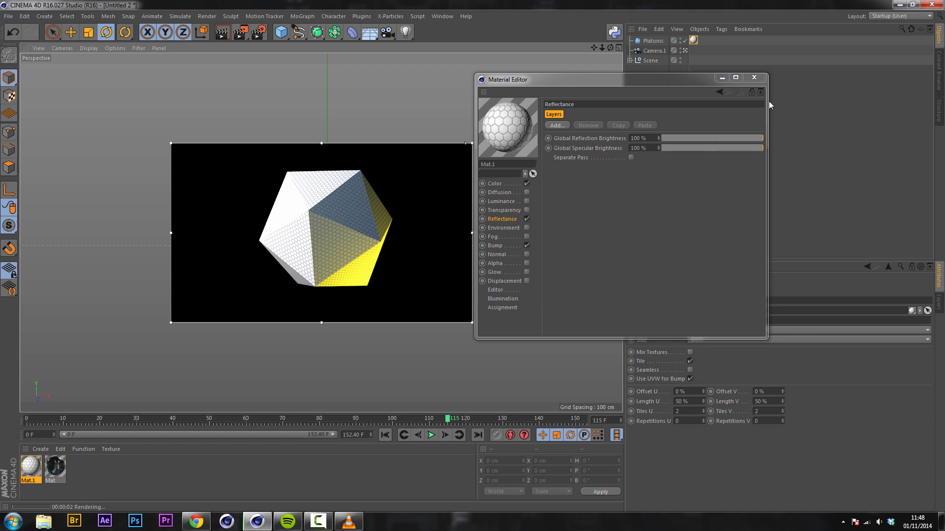
Add a GGX reflection layer to Mat.1 and make an initial roughness adjustment
{"action": "left_click", "coordinate": [556, 125]}
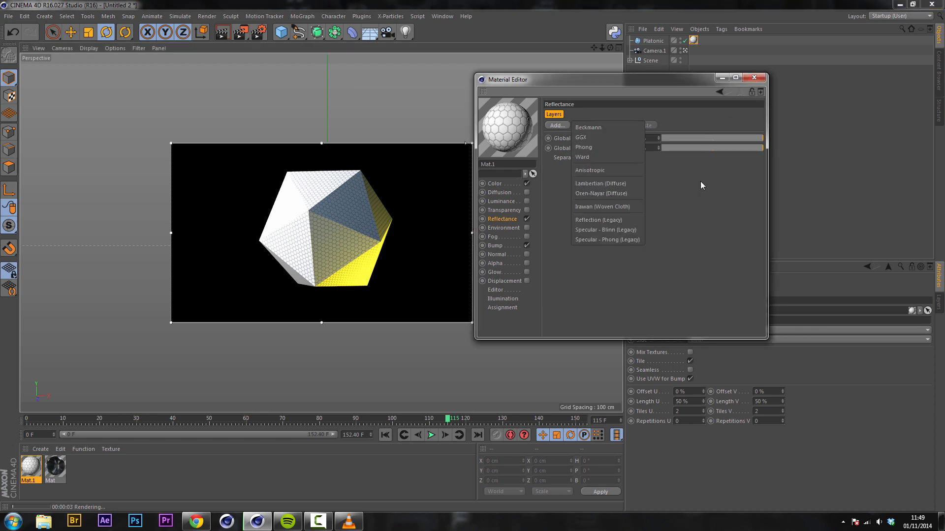
{"action": "left_click", "coordinate": [580, 137]}
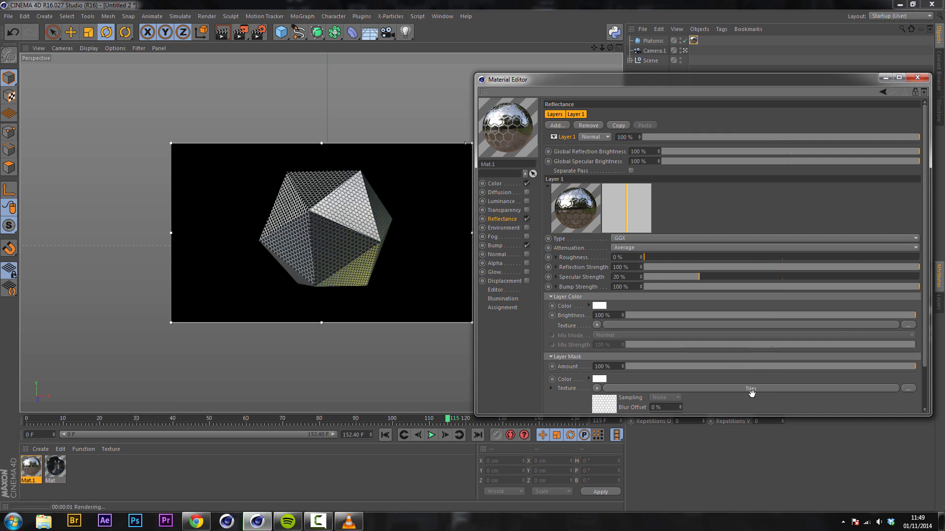
{"action": "scroll", "scroll_direction": "down", "scroll_amount": 3}
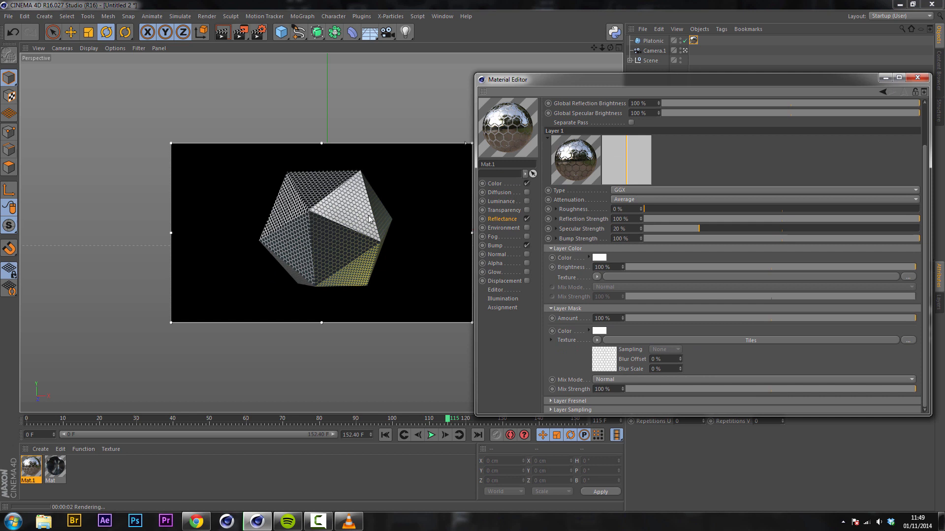
{"action": "left_click_drag", "start_coordinate": [645, 210], "coordinate": [688, 209]}
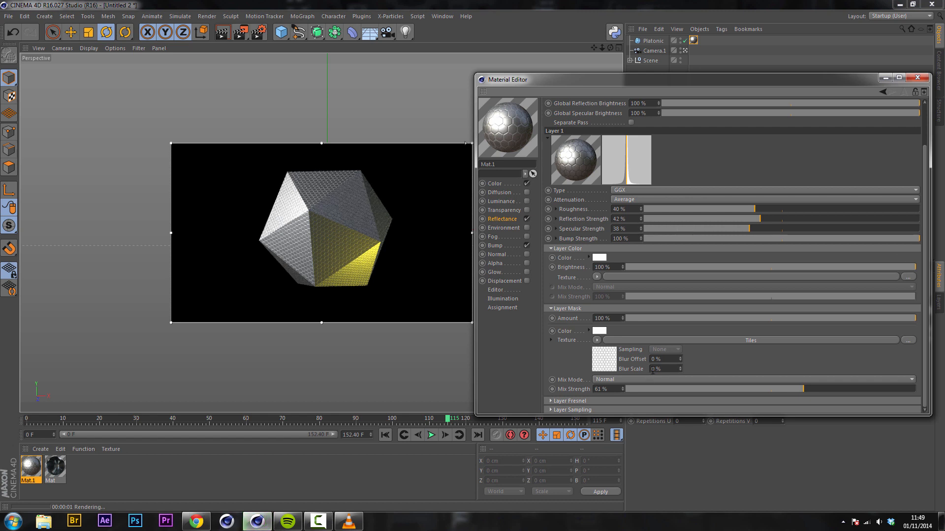
Set specular strength 53%, reflection strength 29% and roughness about 30%
{"action": "left_click_drag", "start_coordinate": [741, 229], "coordinate": [783, 228]}
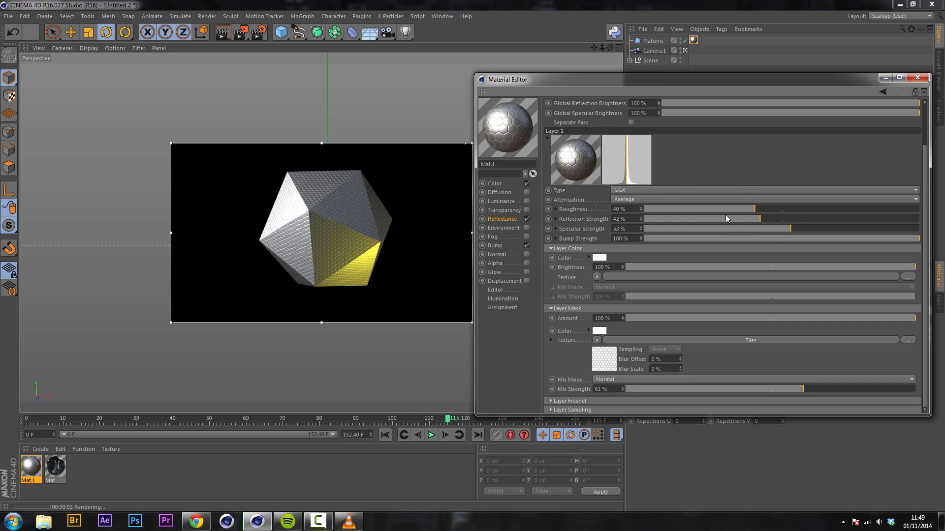
{"action": "left_click_drag", "start_coordinate": [778, 219], "coordinate": [717, 219]}
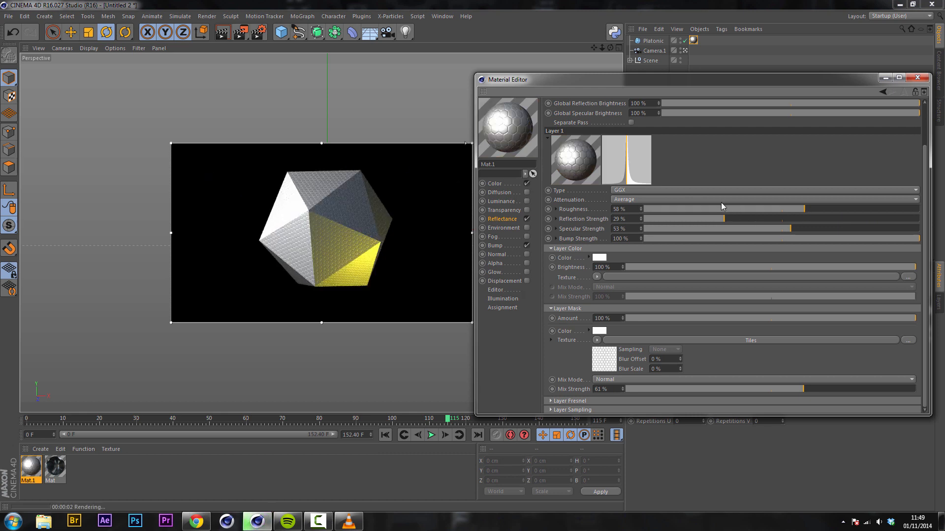
{"action": "left_click_drag", "start_coordinate": [789, 209], "coordinate": [726, 209]}
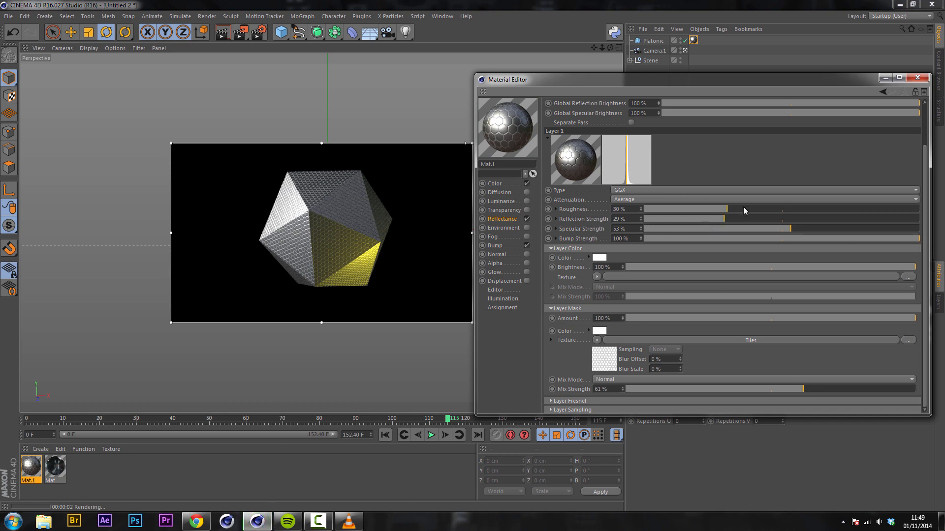
{"action": "left_click_drag", "start_coordinate": [723, 209], "coordinate": [743, 209]}
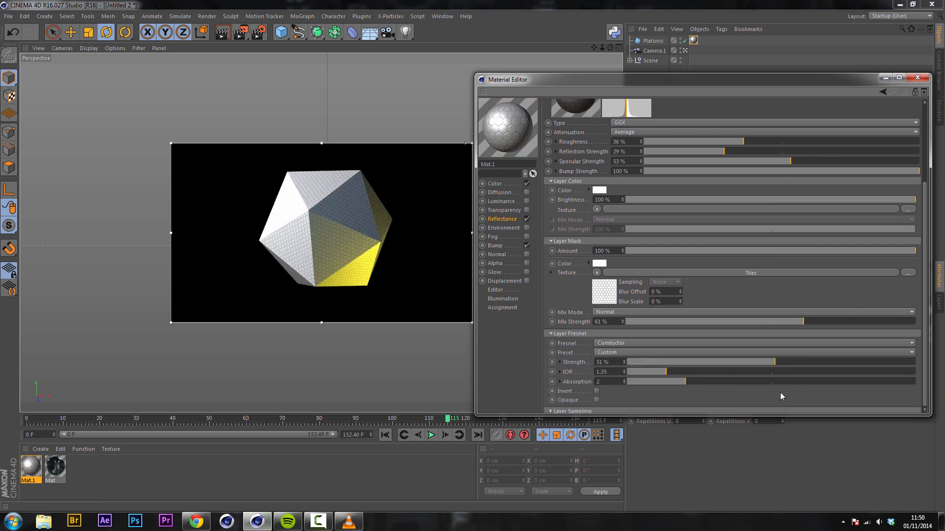
Lower Mat.1's conductor Fresnel strength to 17% and close the Material Editor
{"action": "left_click_drag", "start_coordinate": [784, 362], "coordinate": [675, 362]}
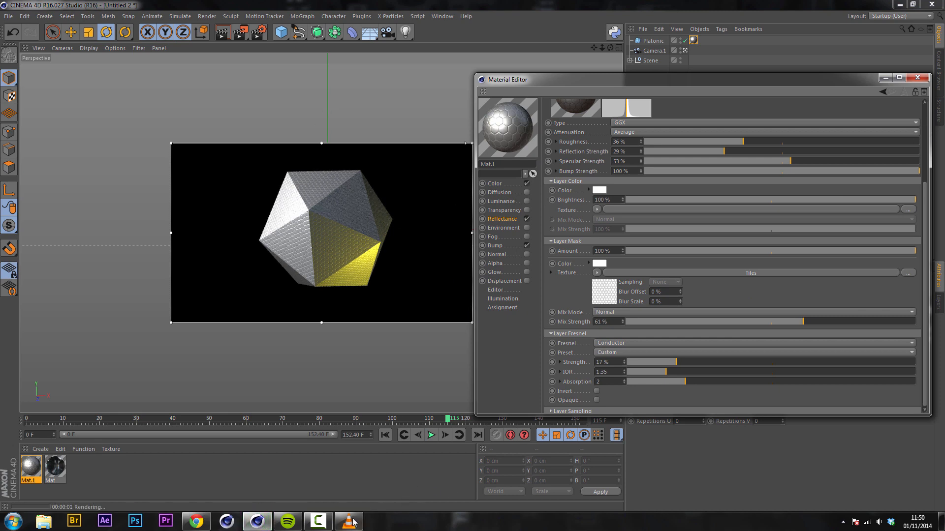
{"action": "left_click", "coordinate": [348, 521]}
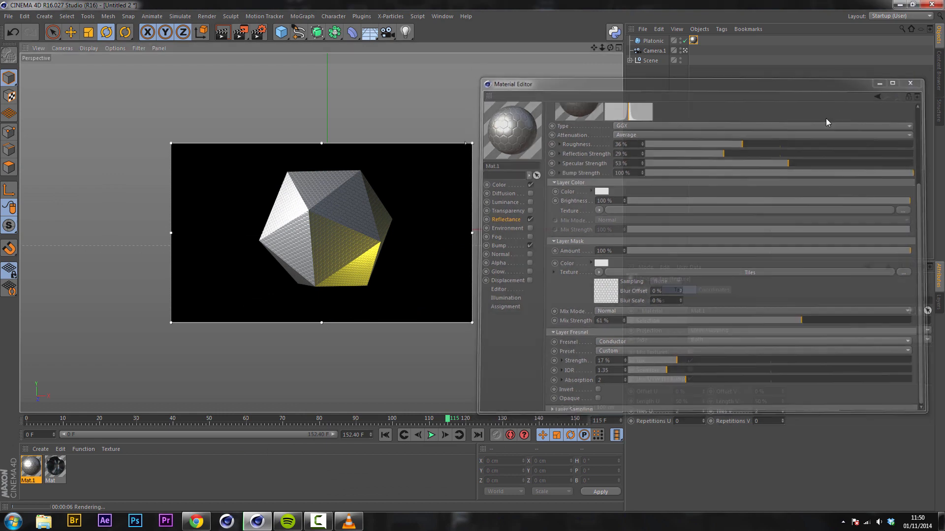
Create Mat.2 and apply it to the Platonic icosahedron with Tiles U and V at 2
{"action": "left_click", "coordinate": [910, 83]}
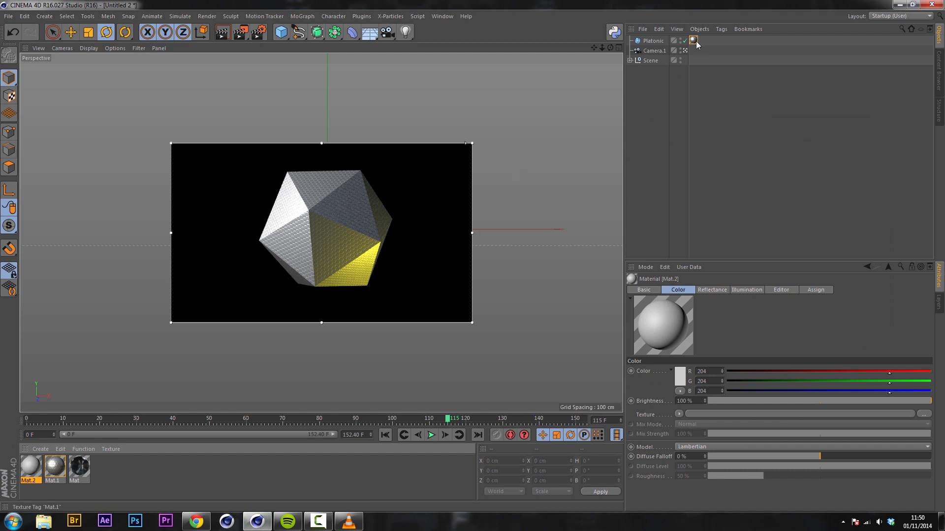
{"action": "left_click", "coordinate": [702, 40]}
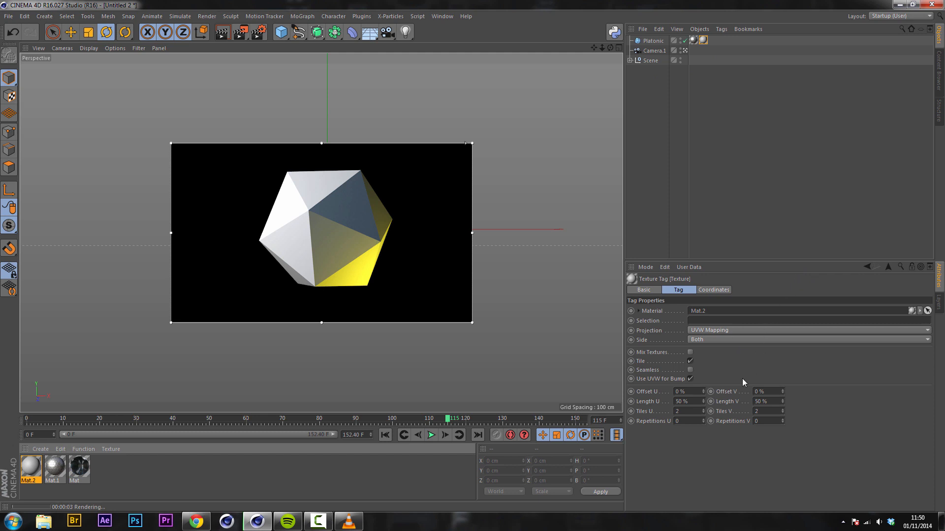
{"action": "mouse_move", "coordinate": [870, 160]}
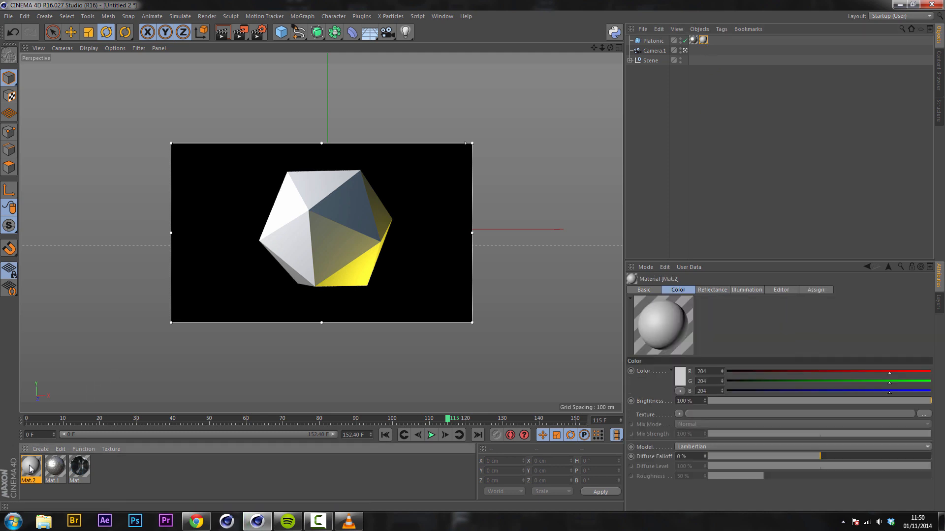
Make Mat.2 white luminance-only with a Tiles shader loaded into its Alpha texture
{"action": "double_click", "coordinate": [29, 466]}
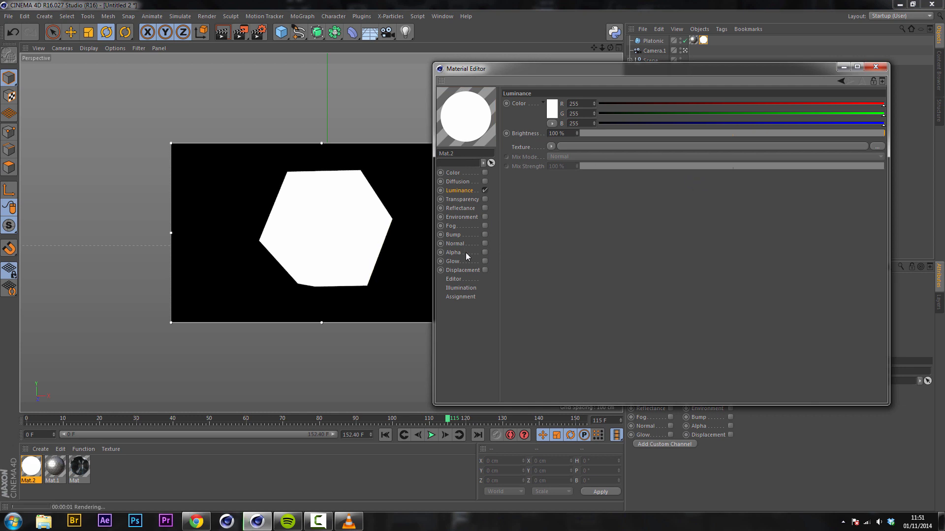
{"action": "left_click", "coordinate": [453, 253]}
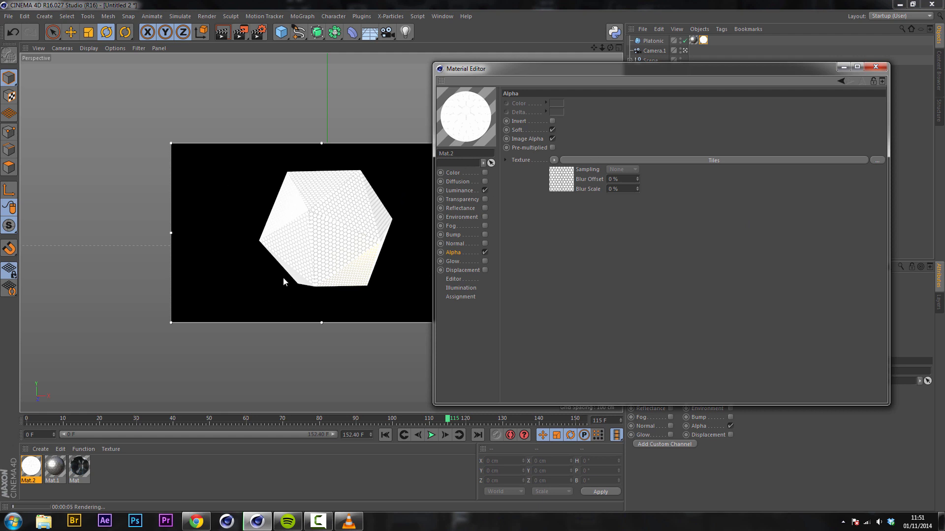
{"action": "mouse_move", "coordinate": [330, 214]}
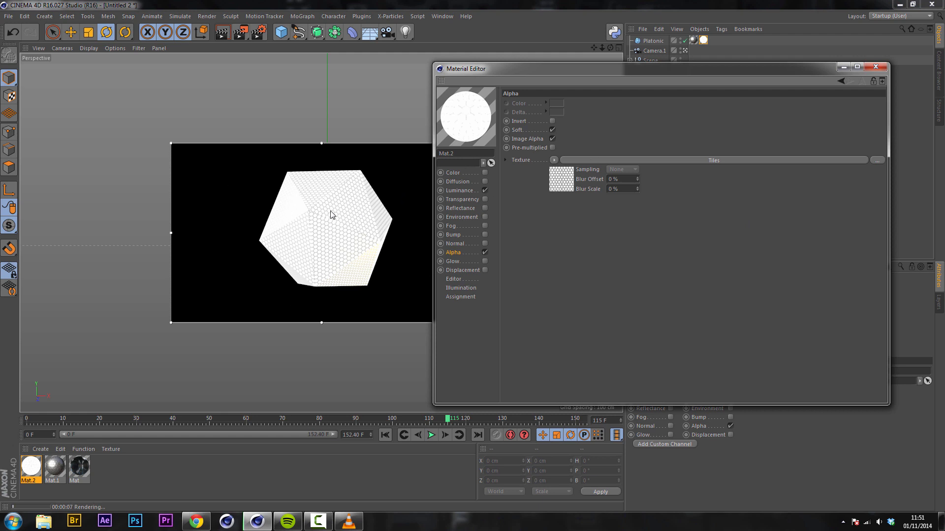
{"action": "left_click", "coordinate": [552, 121]}
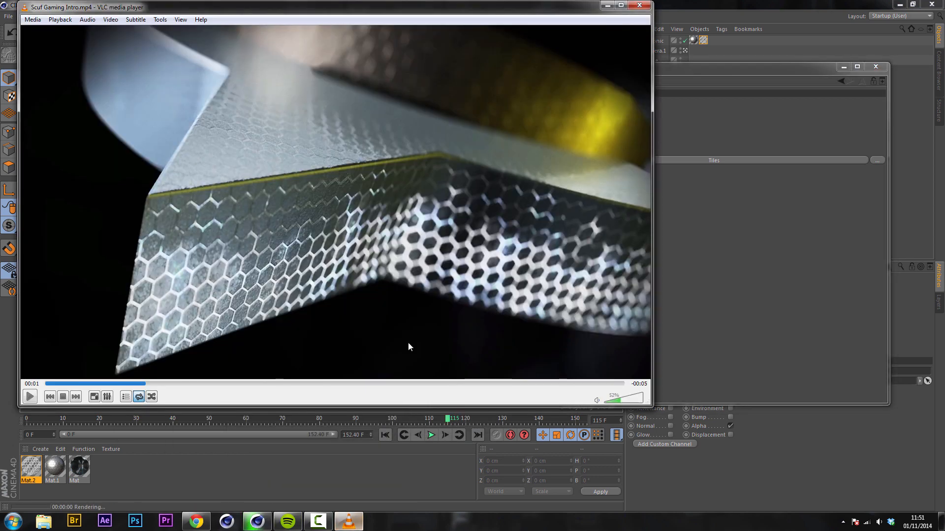
{"action": "mouse_move", "coordinate": [483, 287]}
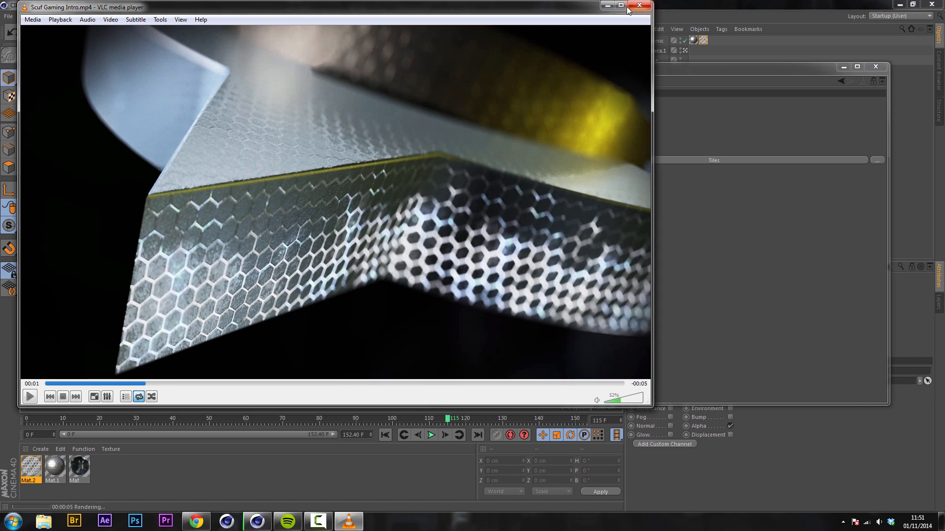
Minimize the VLC window showing the Scuf Gaming hexagon logo clip
{"action": "left_click", "coordinate": [638, 6]}
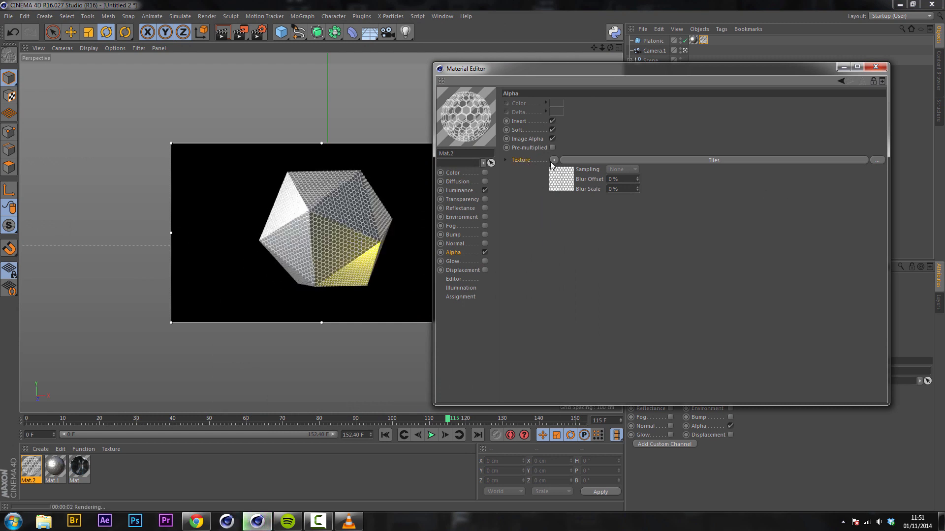
Wrap Mat.2's Tiles alpha in a Fusion shader with a Gradient blend in Overlay mode
{"action": "left_click", "coordinate": [554, 160]}
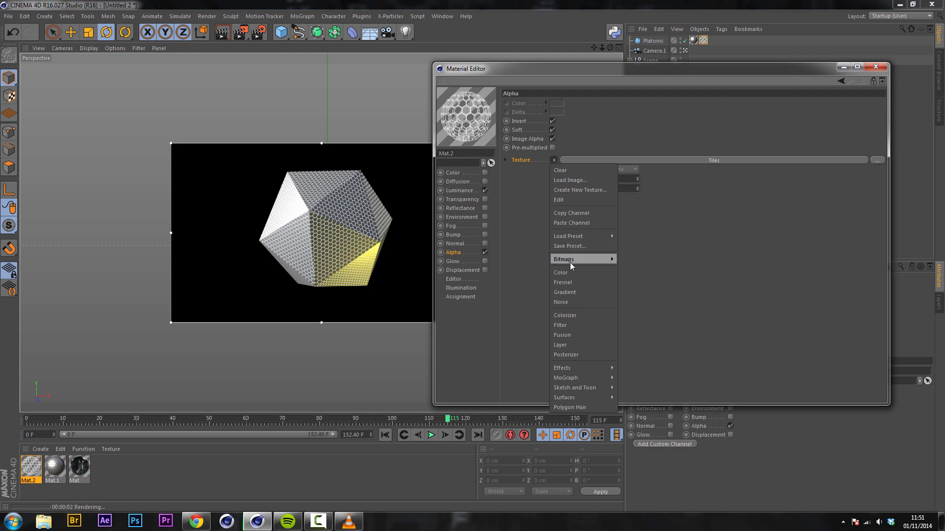
{"action": "left_click", "coordinate": [561, 335]}
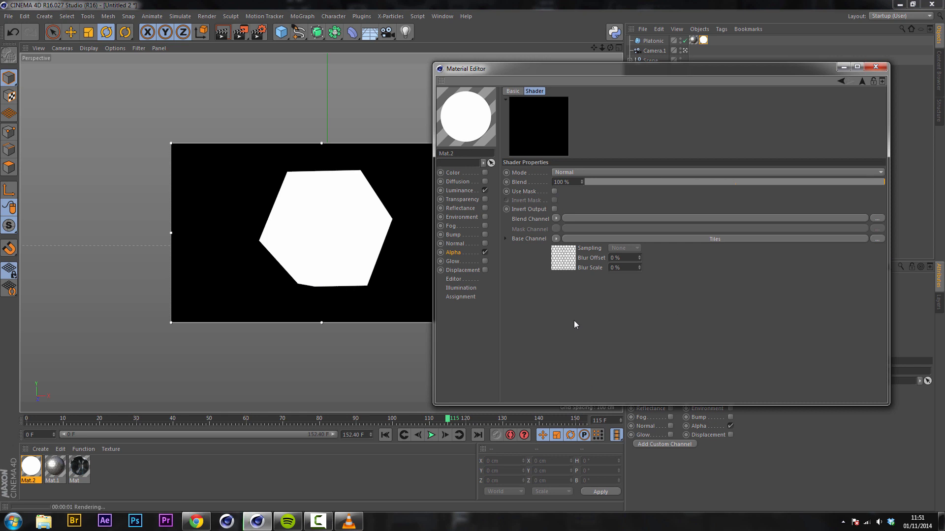
{"action": "mouse_move", "coordinate": [504, 221]}
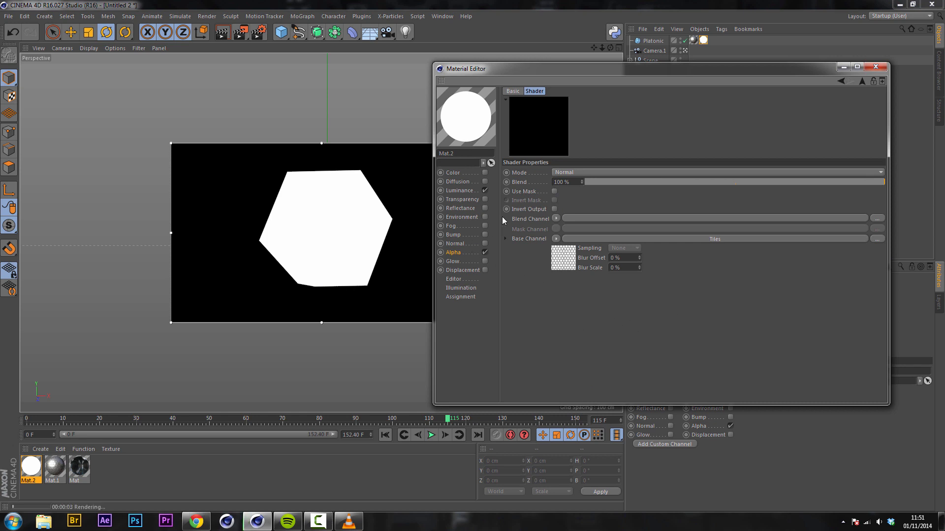
{"action": "mouse_move", "coordinate": [439, 162]}
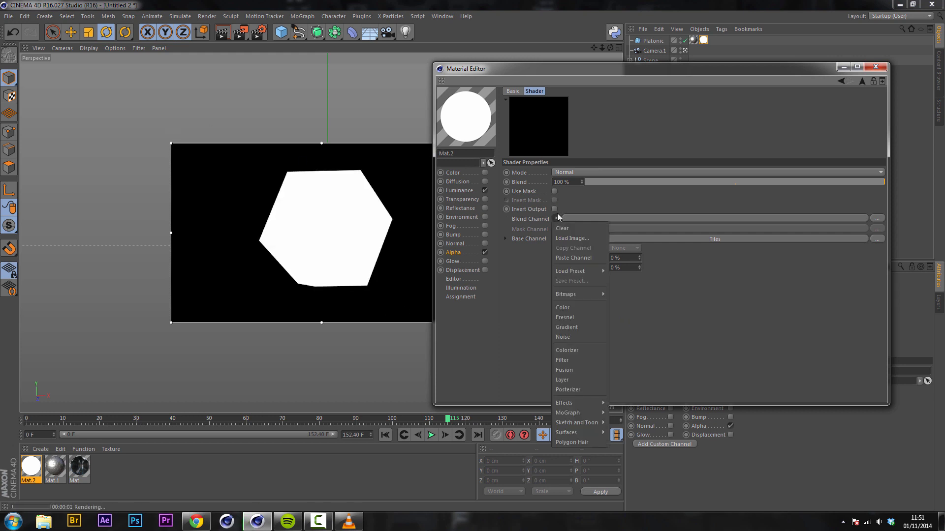
{"action": "left_click", "coordinate": [566, 328]}
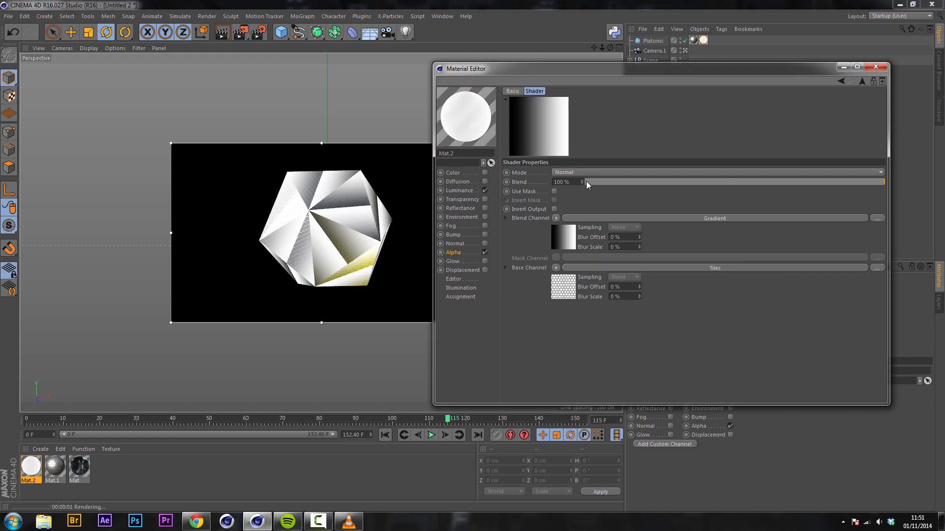
{"action": "left_click", "coordinate": [717, 171]}
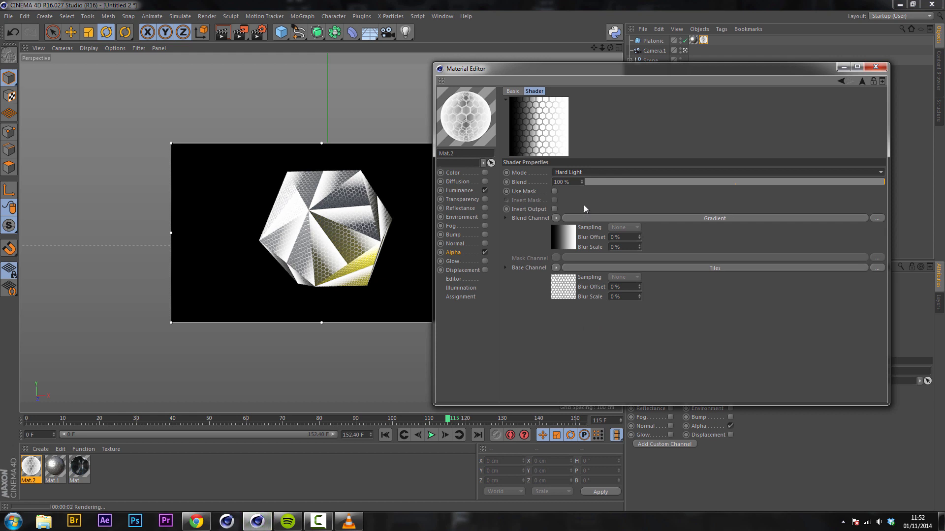
{"action": "left_click", "coordinate": [717, 172]}
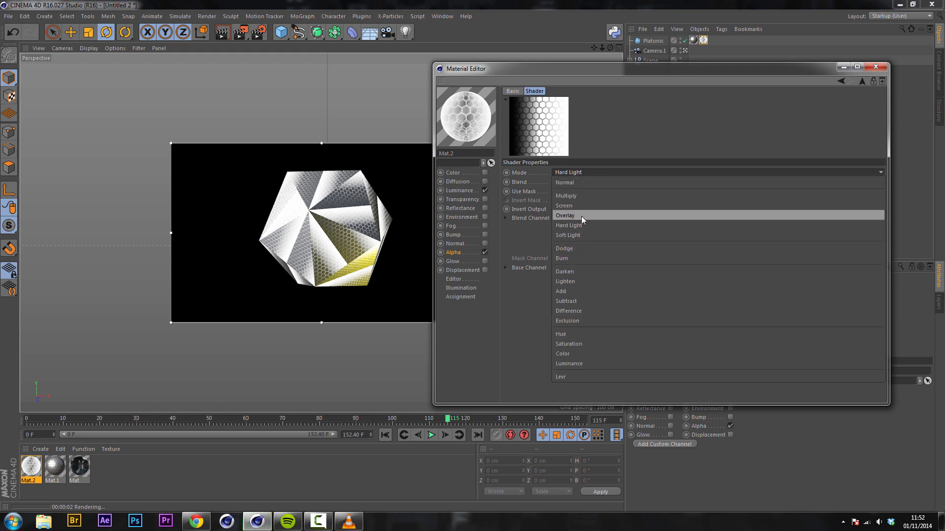
{"action": "left_click", "coordinate": [564, 215]}
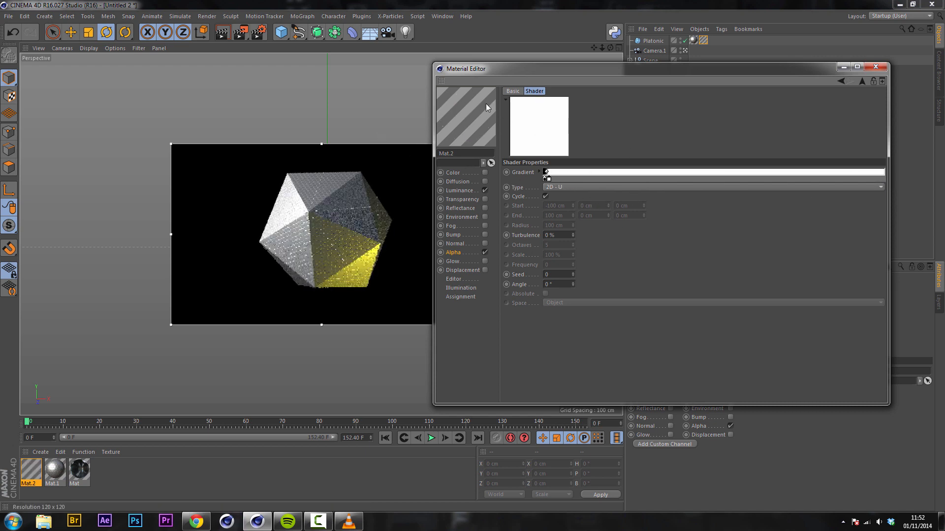
Shape the gradient into a narrow white band on black and keyframe its knot positions
{"action": "left_click", "coordinate": [545, 178]}
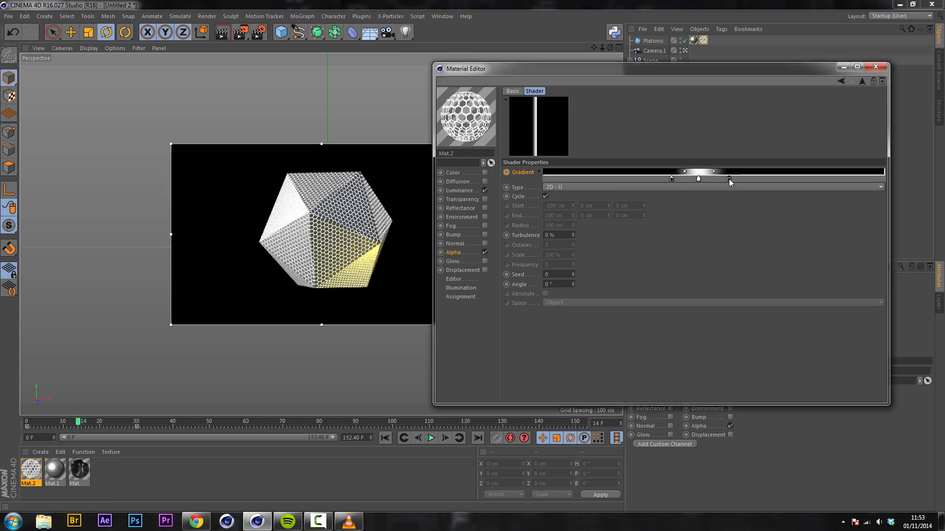
{"action": "left_click_drag", "start_coordinate": [728, 178], "coordinate": [727, 178]}
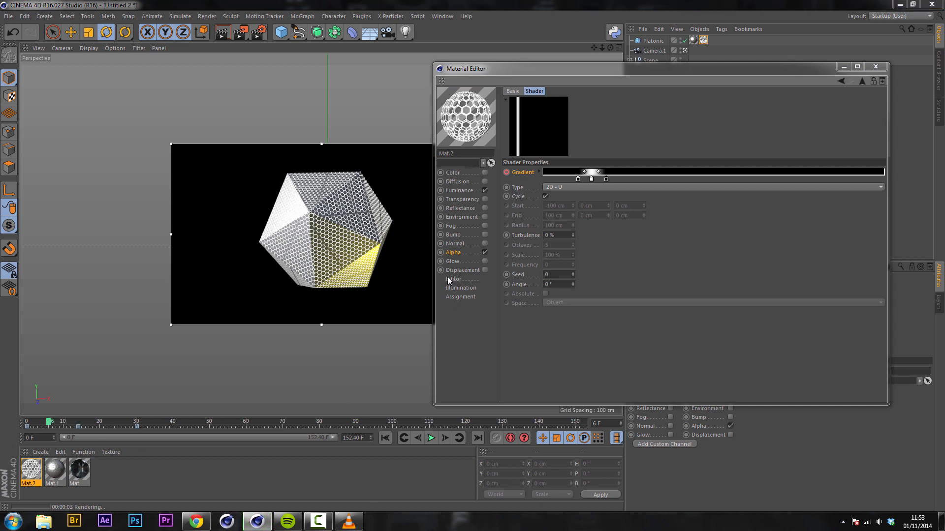
Play and stop the sweeping line animation, and open the Alpha channel's Fusion shader
{"action": "left_click", "coordinate": [453, 279]}
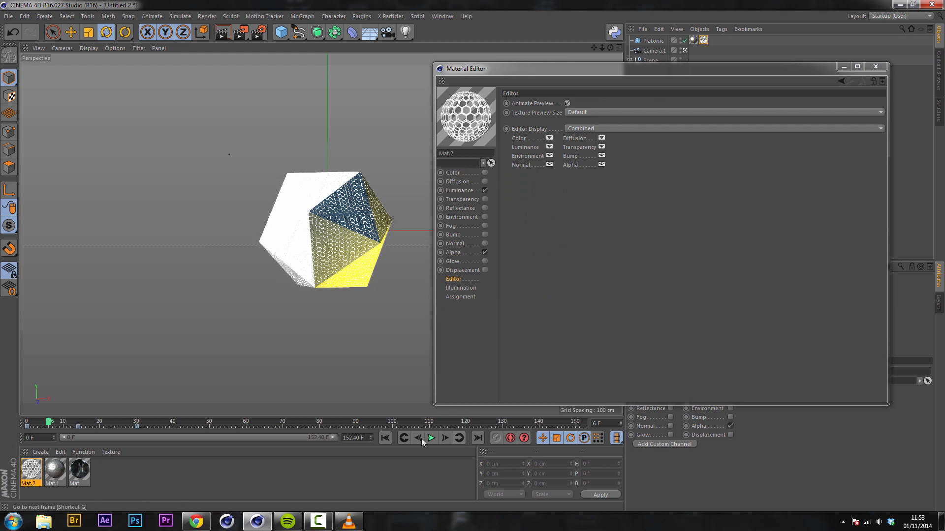
{"action": "left_click", "coordinate": [431, 438]}
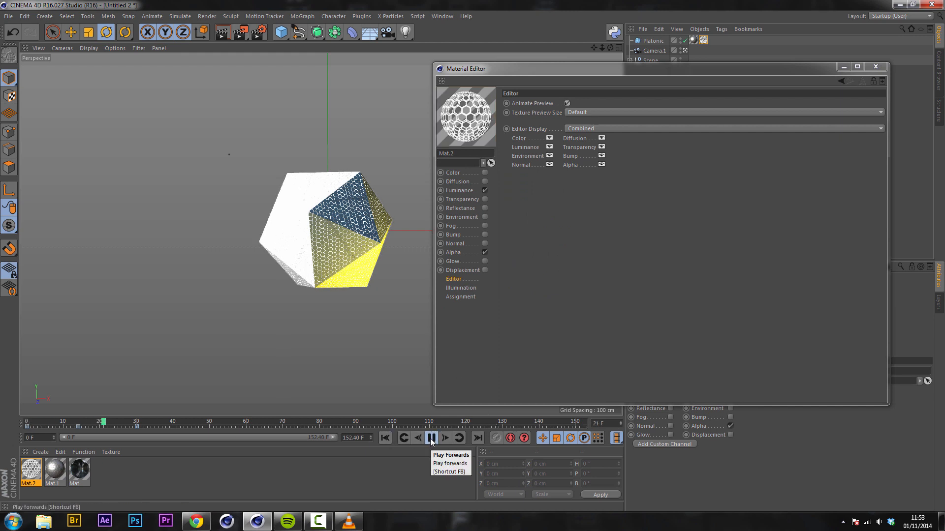
{"action": "left_click", "coordinate": [431, 438]}
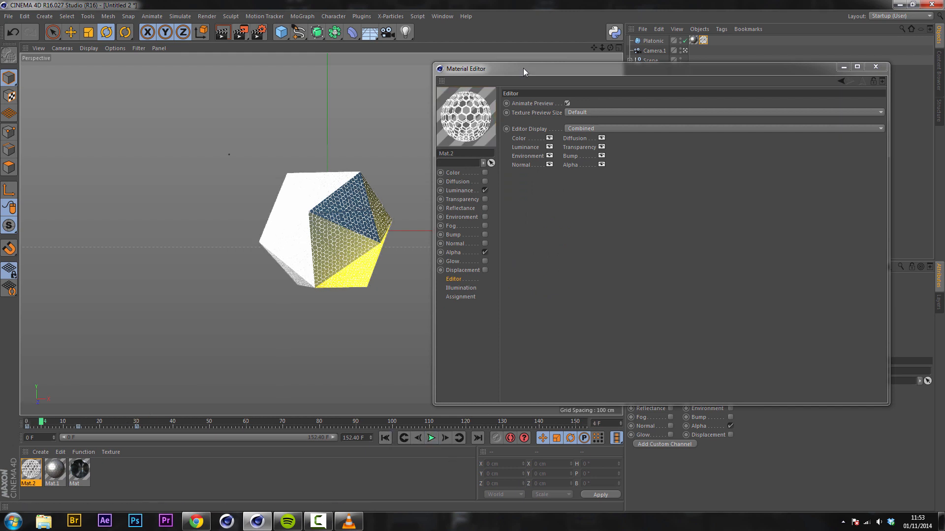
{"action": "left_click", "coordinate": [453, 252]}
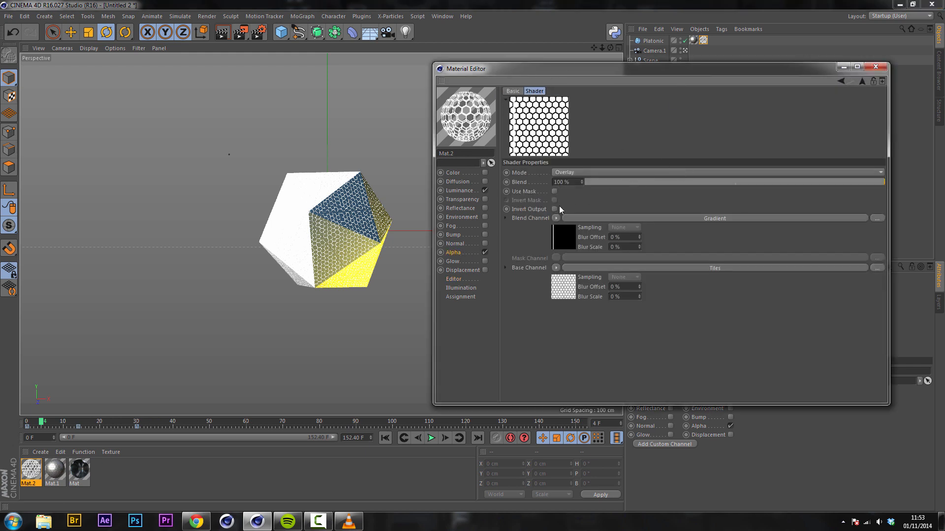
Disable alpha Invert, set Tiles Color 3 to black, and scrub the timeline
{"action": "left_click", "coordinate": [554, 209]}
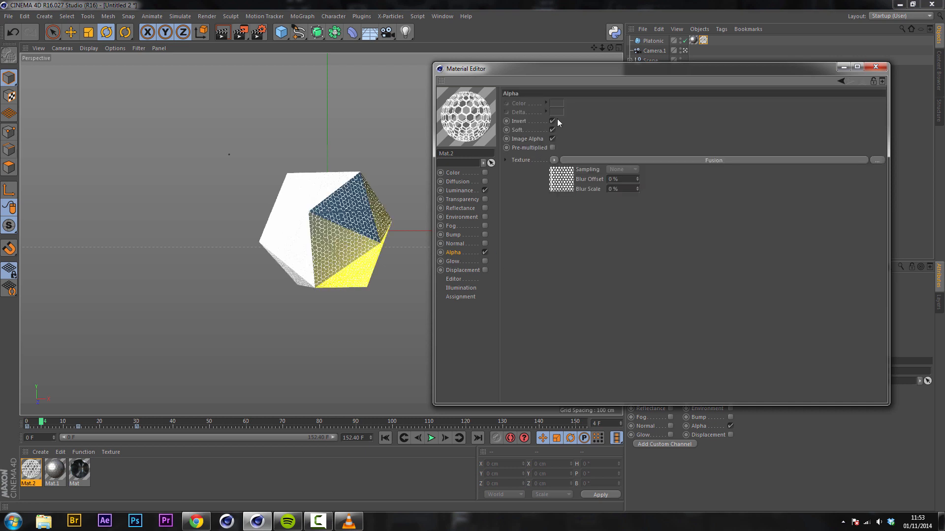
{"action": "left_click", "coordinate": [552, 121]}
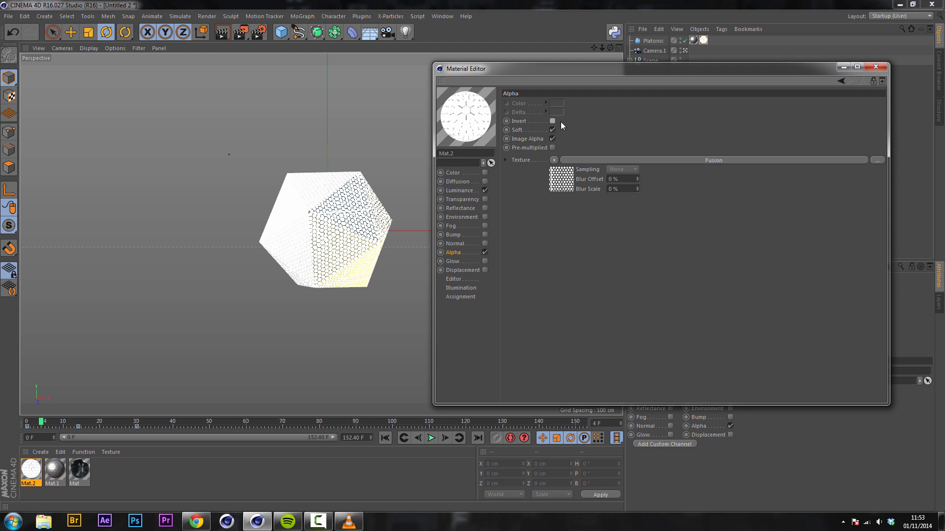
{"action": "mouse_move", "coordinate": [553, 139]}
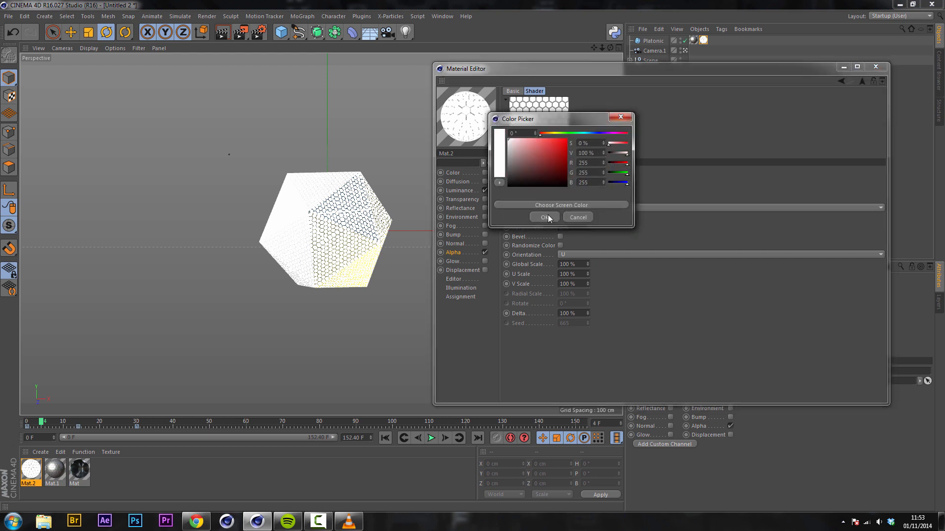
{"action": "left_click", "coordinate": [542, 217]}
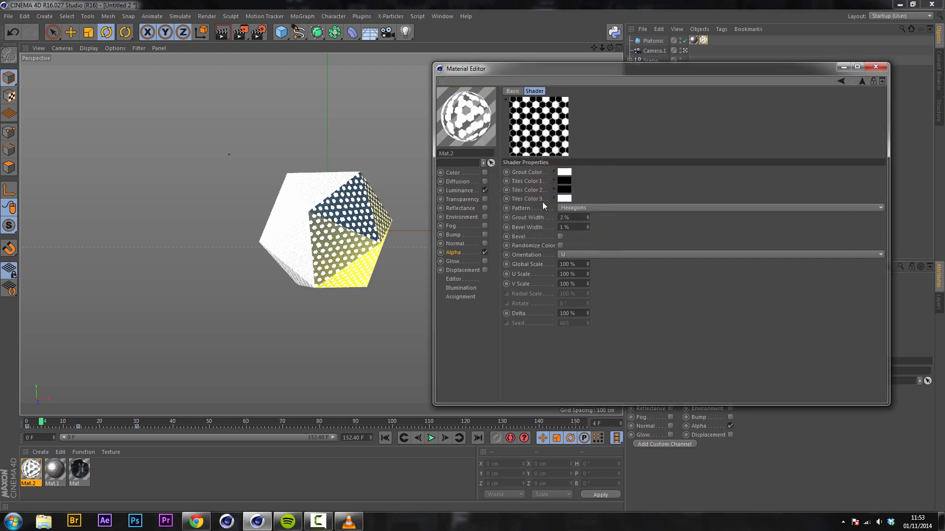
{"action": "left_click", "coordinate": [564, 172]}
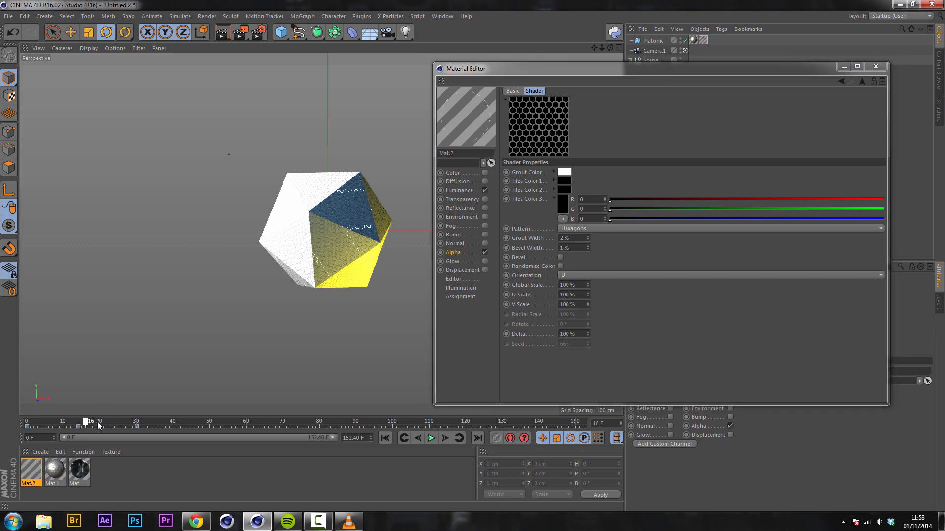
{"action": "left_click_drag", "start_coordinate": [89, 421], "coordinate": [98, 422]}
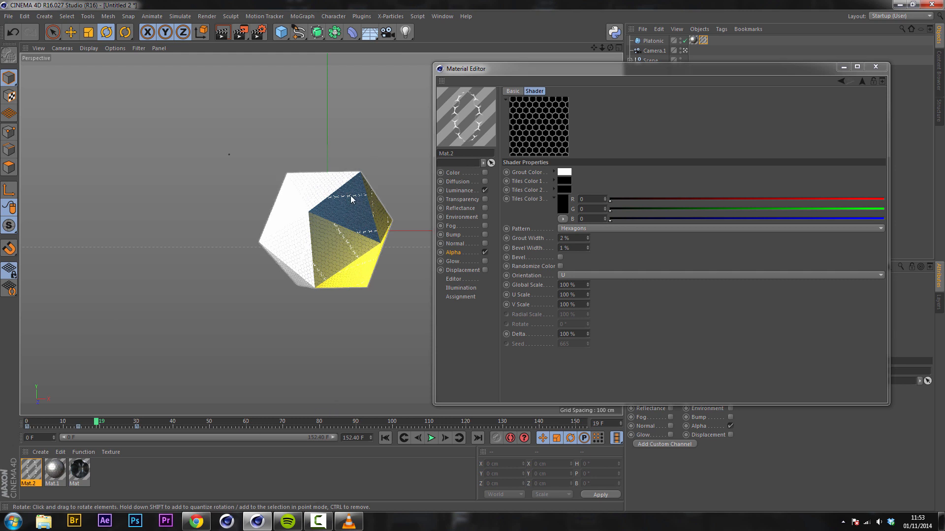
{"action": "left_click", "coordinate": [454, 252]}
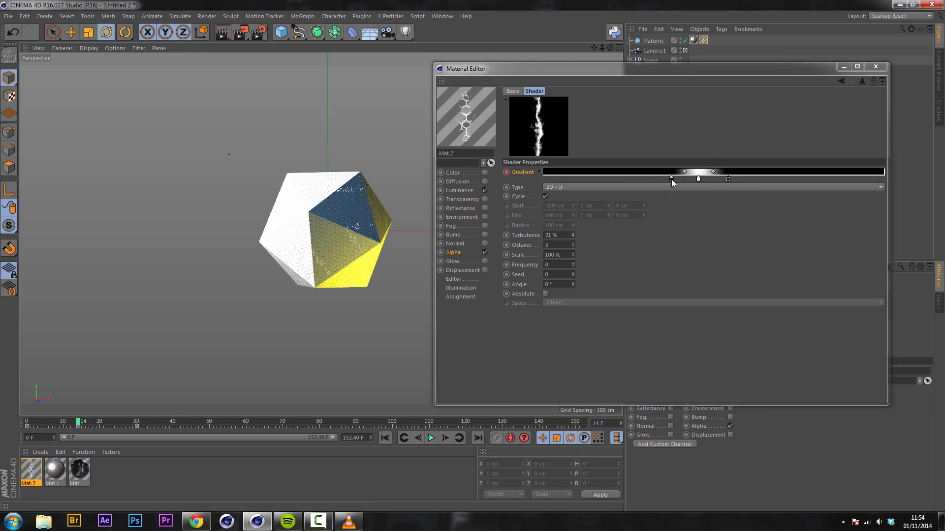
Drag the gradient's outer knots apart to widen the glowing line, previewing on the timeline
{"action": "left_click_drag", "start_coordinate": [671, 178], "coordinate": [698, 178]}
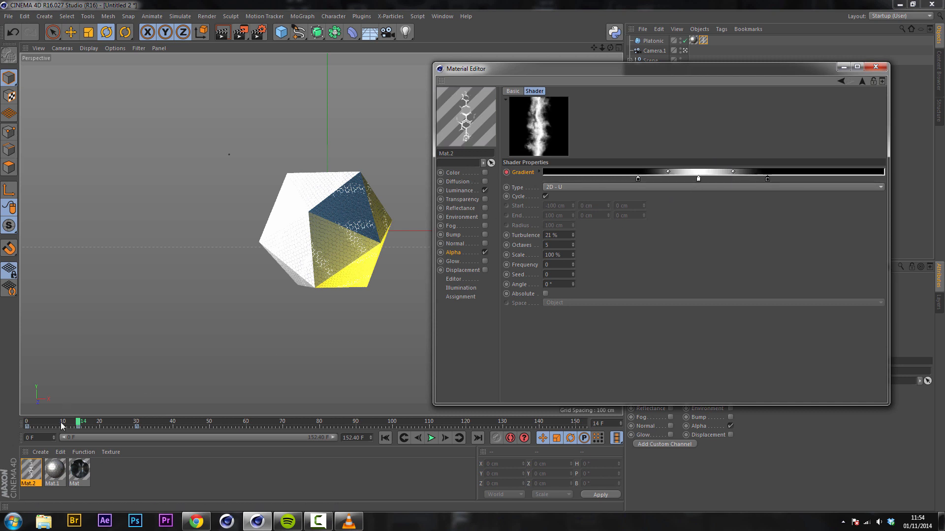
{"action": "left_click_drag", "start_coordinate": [80, 421], "coordinate": [162, 421]}
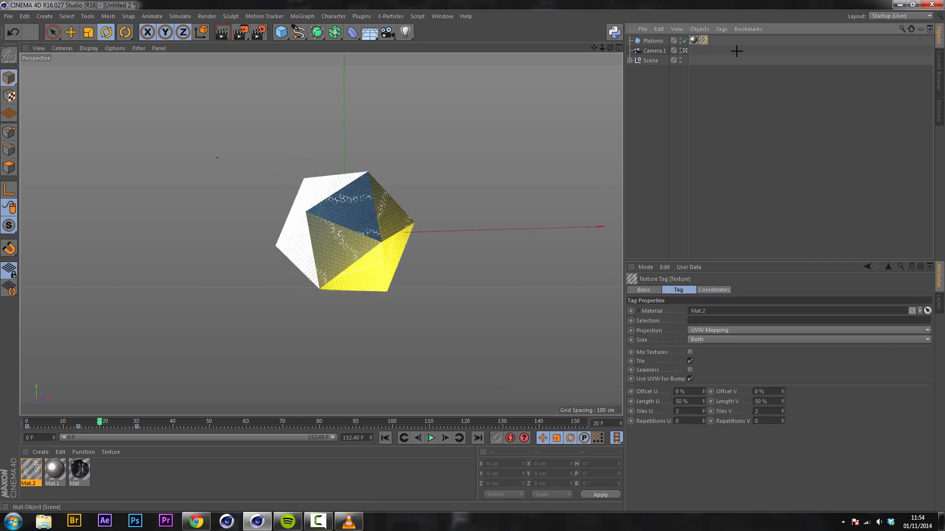
Set both icosahedron texture tags to Cubic projection and scrub to check the mapping
{"action": "left_click", "coordinate": [808, 331]}
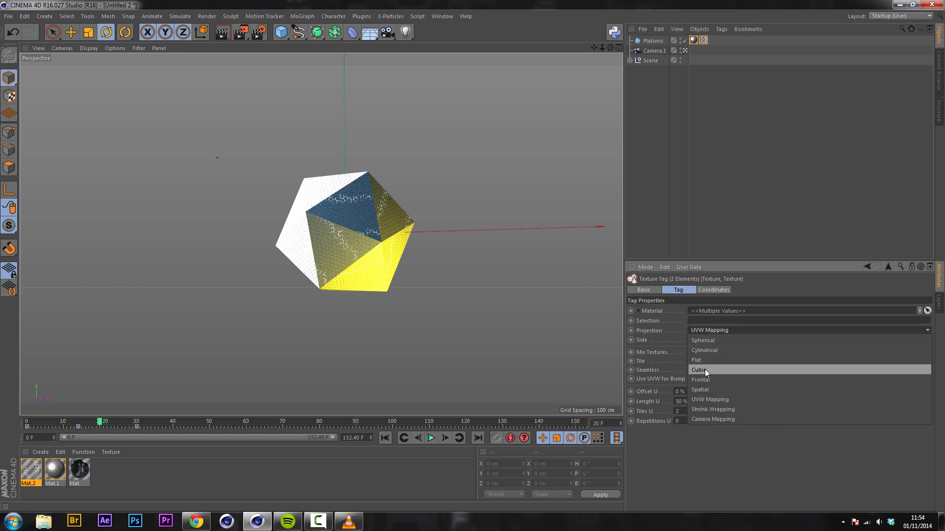
{"action": "left_click", "coordinate": [698, 370]}
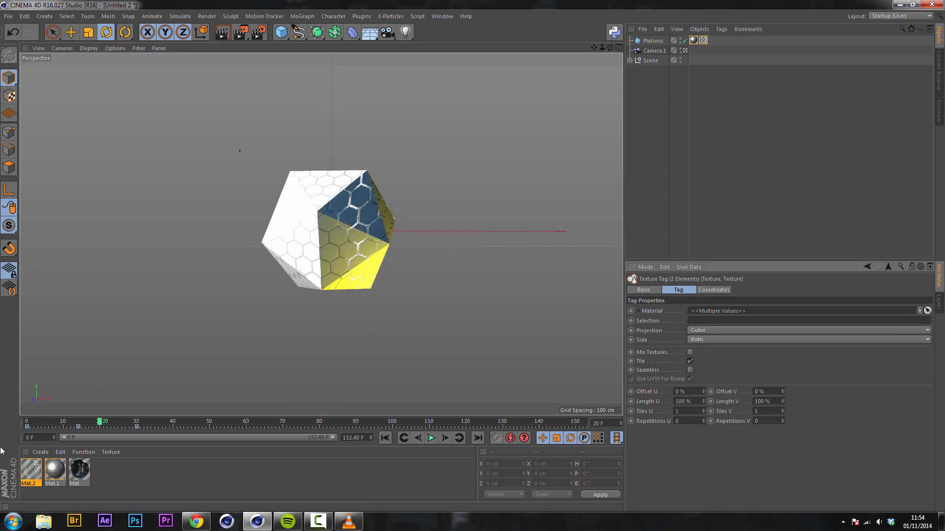
{"action": "left_click_drag", "start_coordinate": [102, 421], "coordinate": [128, 422]}
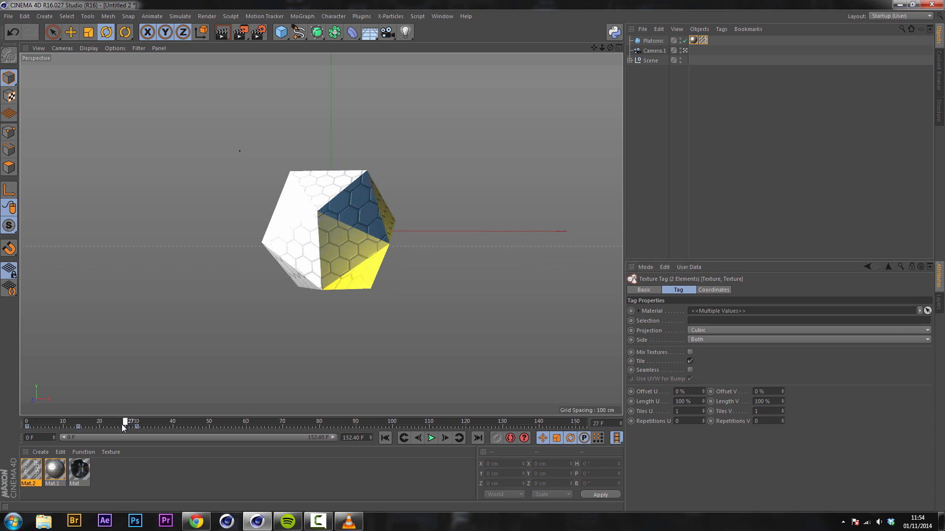
{"action": "left_click_drag", "start_coordinate": [126, 421], "coordinate": [90, 422]}
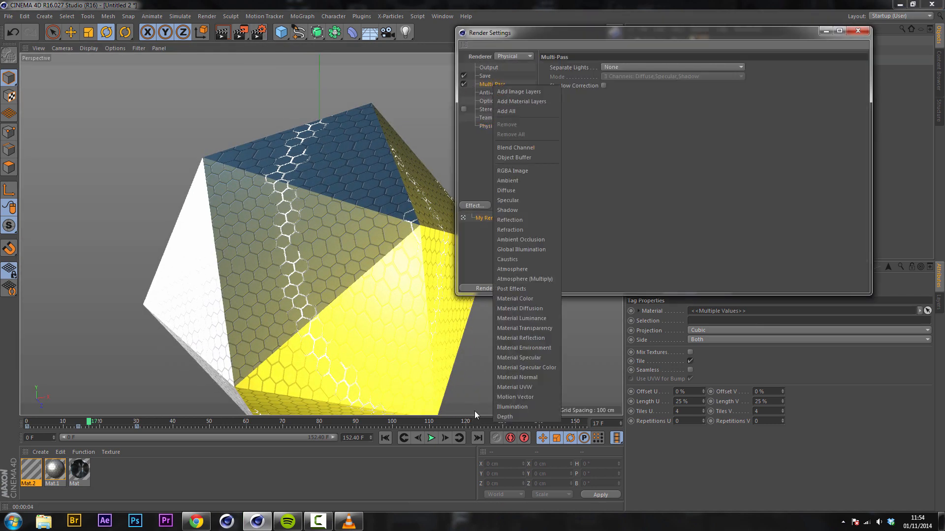
Add a Material Luminance pass to the render's Multi-Pass output
{"action": "left_click", "coordinate": [520, 318]}
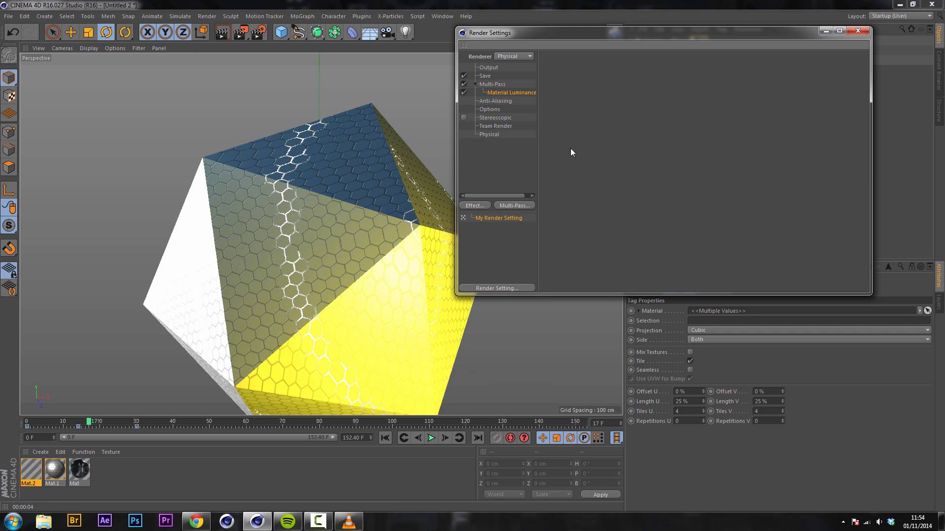
{"action": "mouse_move", "coordinate": [467, 139]}
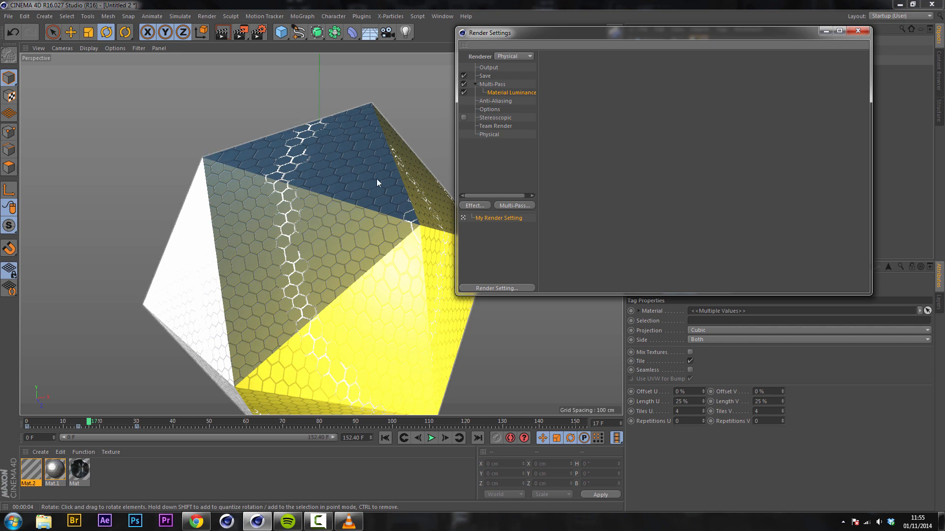
{"action": "mouse_move", "coordinate": [289, 155]}
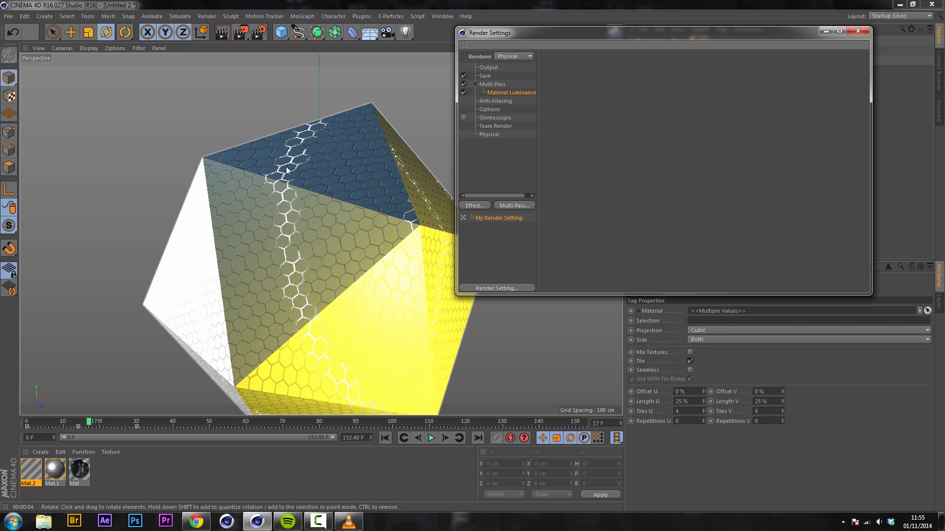
{"action": "mouse_move", "coordinate": [419, 56]}
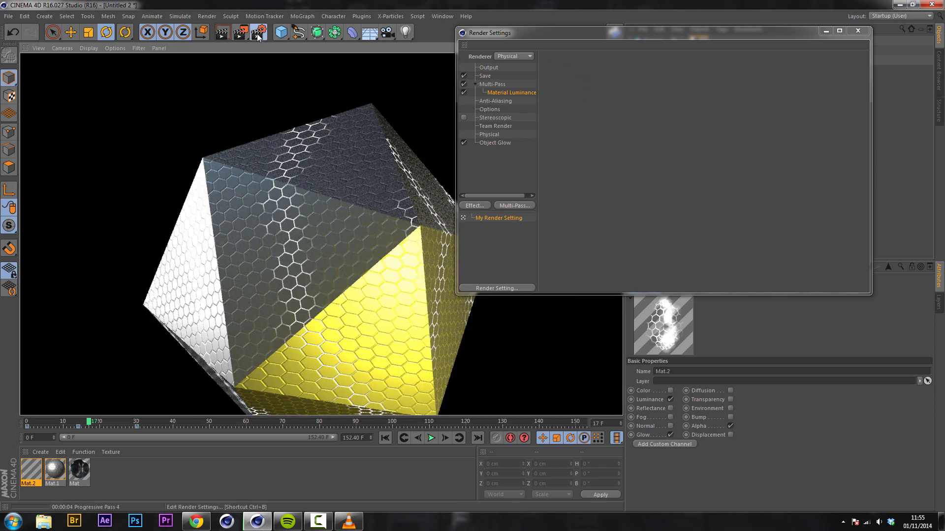
Set the Physical renderer's sampler to Adaptive and render the glowing icosahedron
{"action": "left_click", "coordinate": [489, 133]}
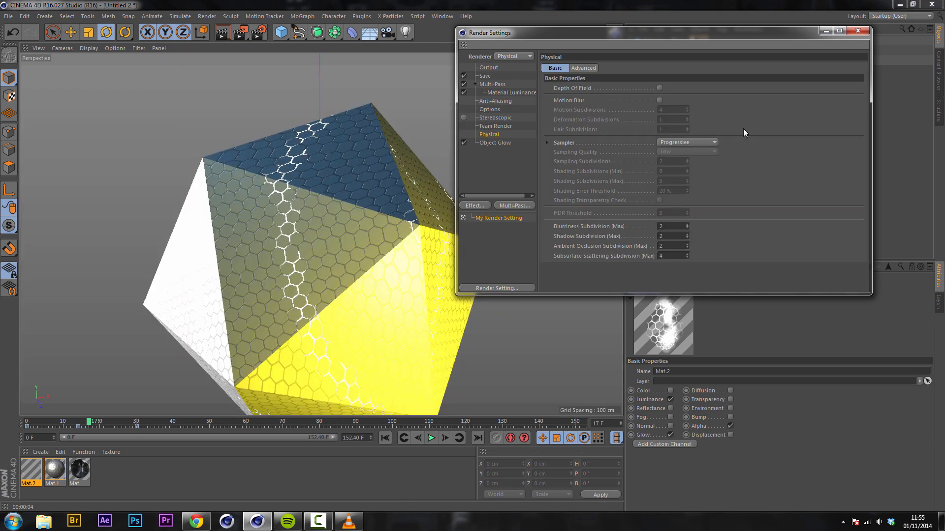
{"action": "left_click", "coordinate": [687, 142]}
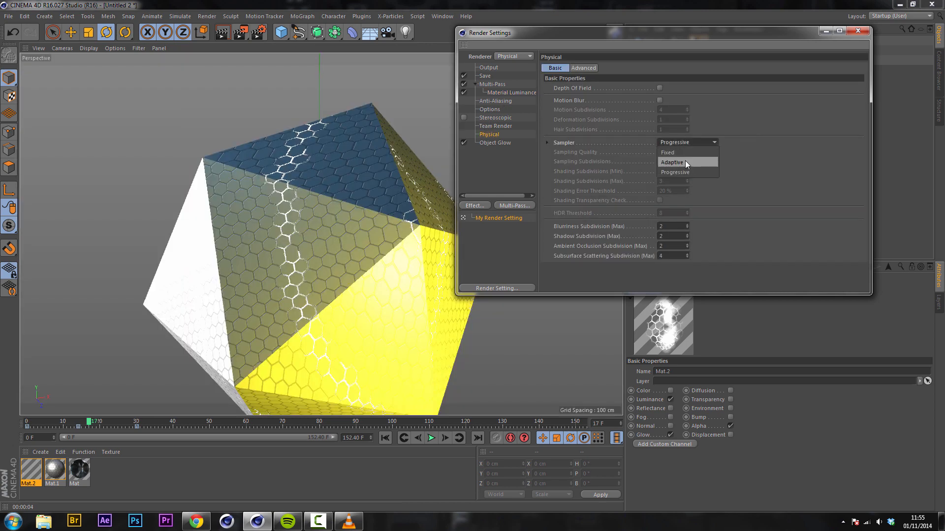
{"action": "left_click", "coordinate": [672, 162]}
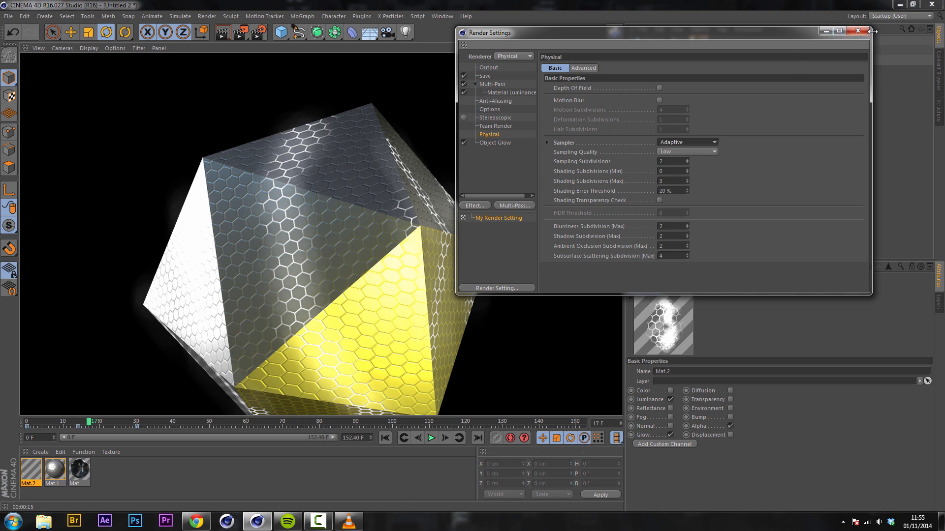
{"action": "left_click", "coordinate": [859, 30]}
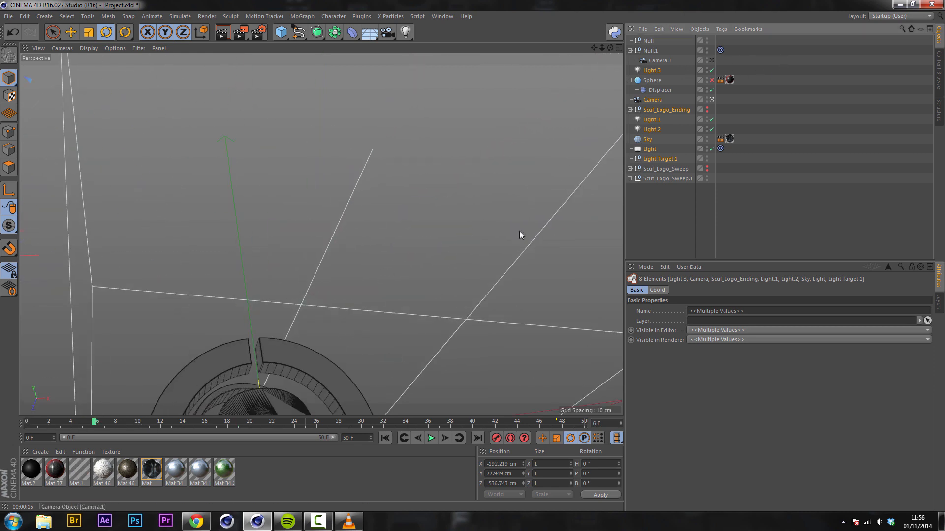
Reframe the viewport on the hexagon-textured logo for a close-up render
{"action": "left_click_drag", "start_coordinate": [96, 421], "coordinate": [321, 422]}
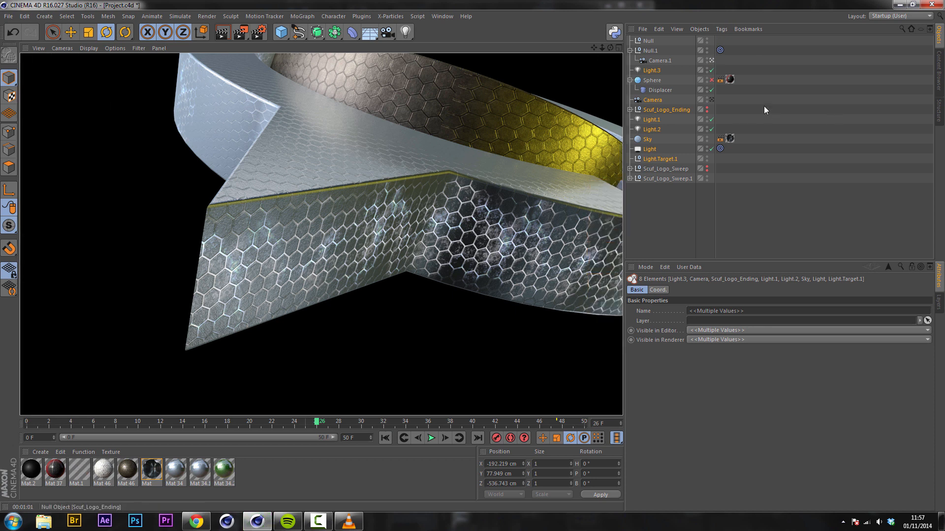
{"action": "mouse_move", "coordinate": [758, 116]}
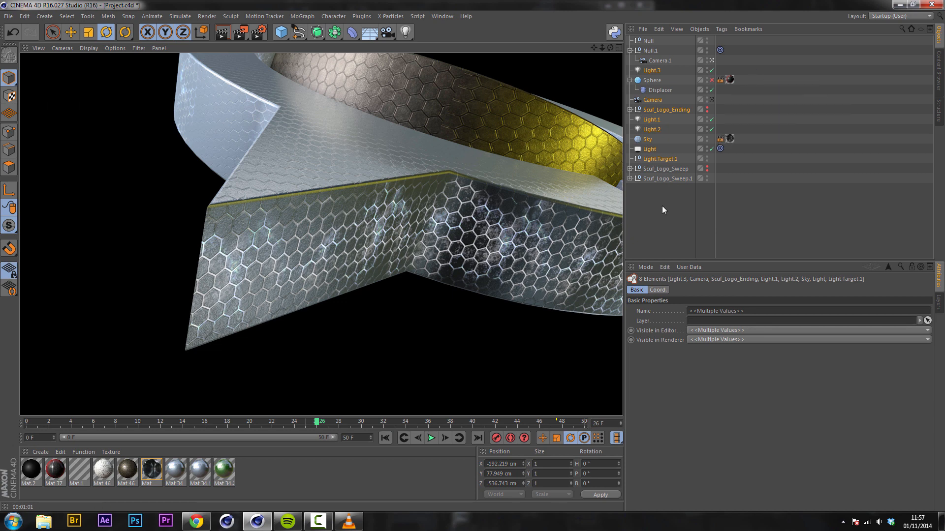
{"action": "mouse_move", "coordinate": [324, 502]}
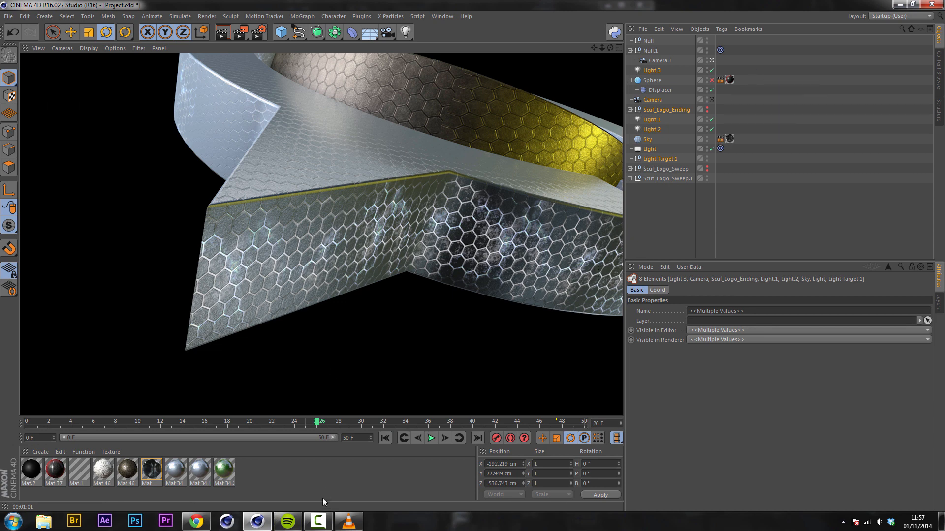